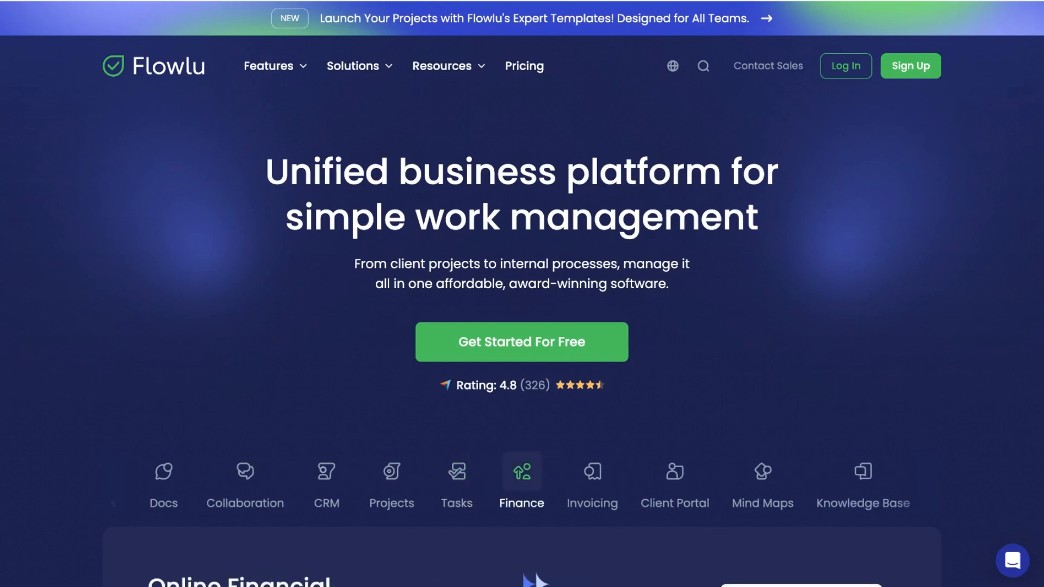
pyautogui.moveTo(508, 58)
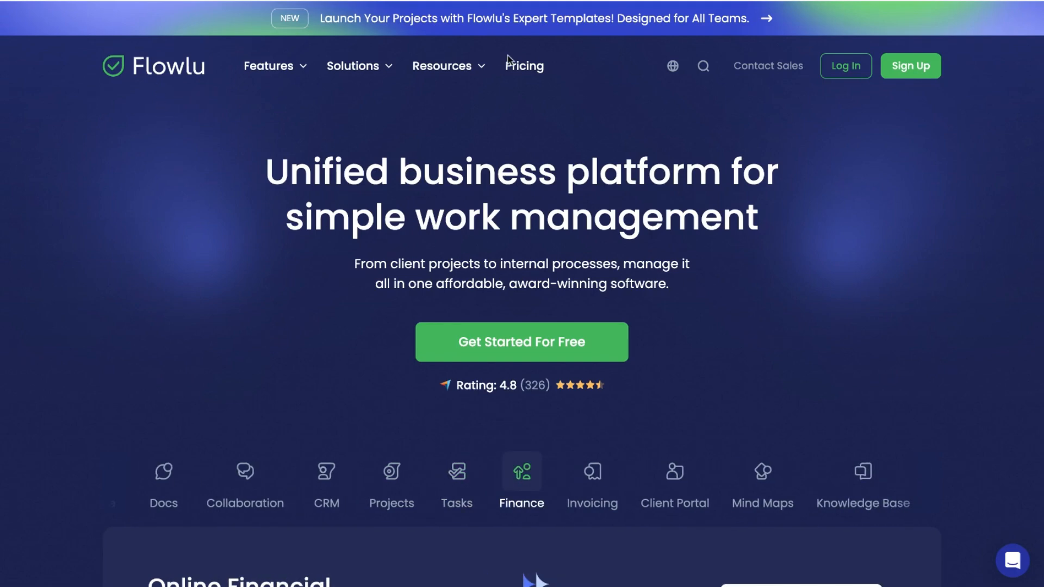
# Request the free Marketing Campaign template from the Template Library's Marketing category
pyautogui.click(441, 66)
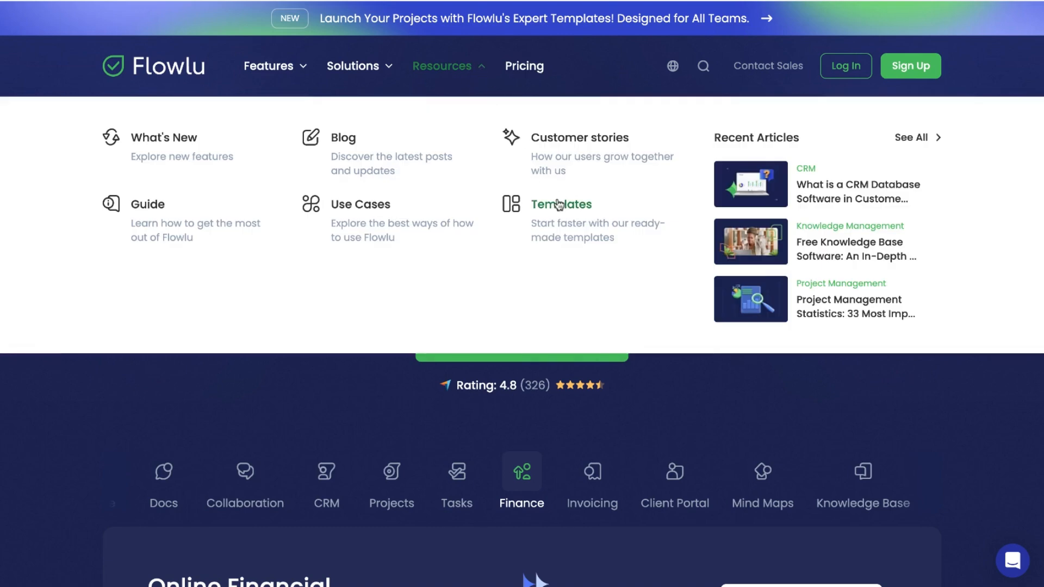
pyautogui.click(561, 204)
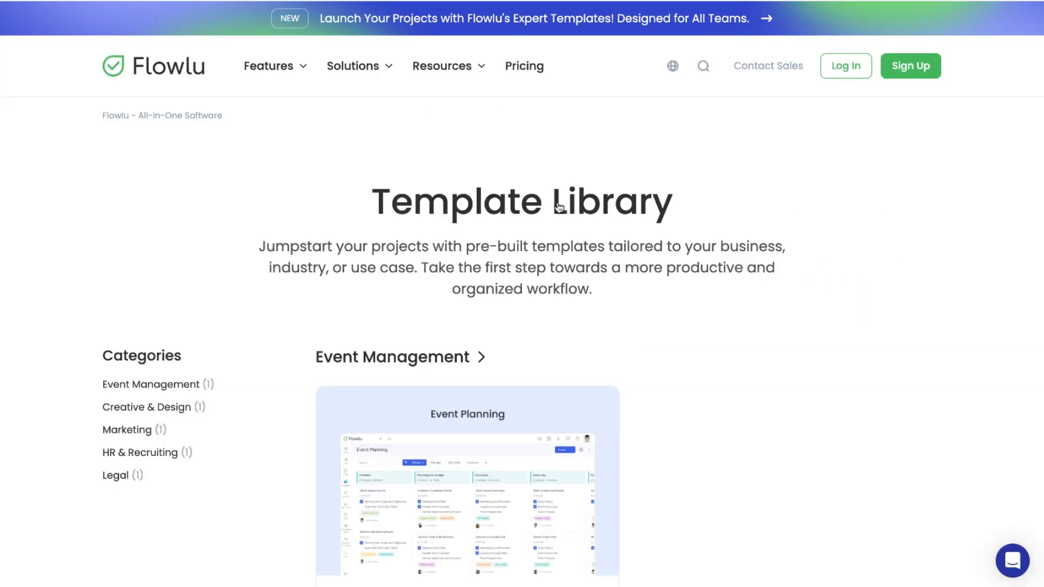
pyautogui.moveTo(363, 292)
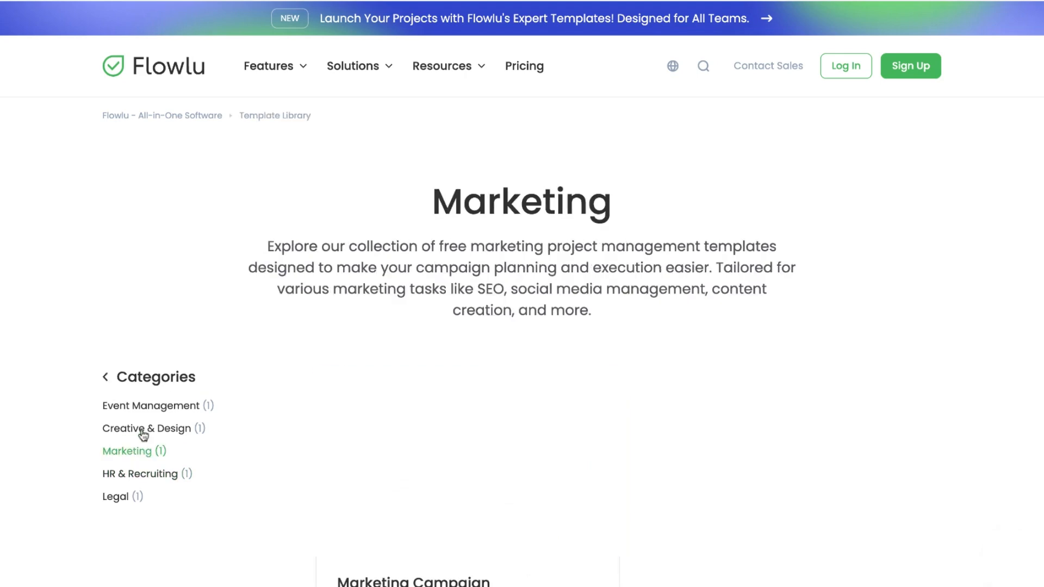
pyautogui.scroll(-3)
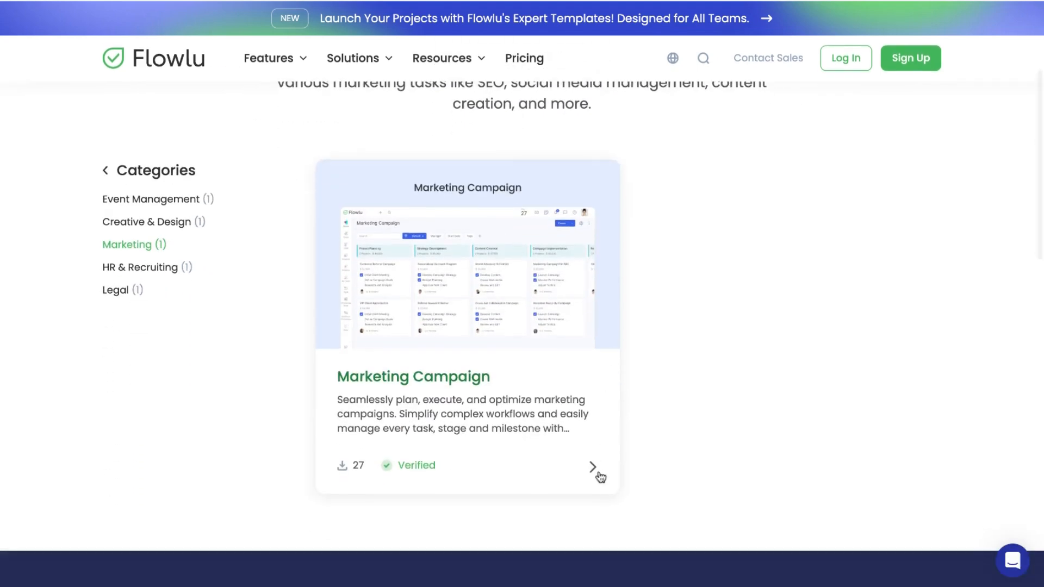
pyautogui.click(591, 467)
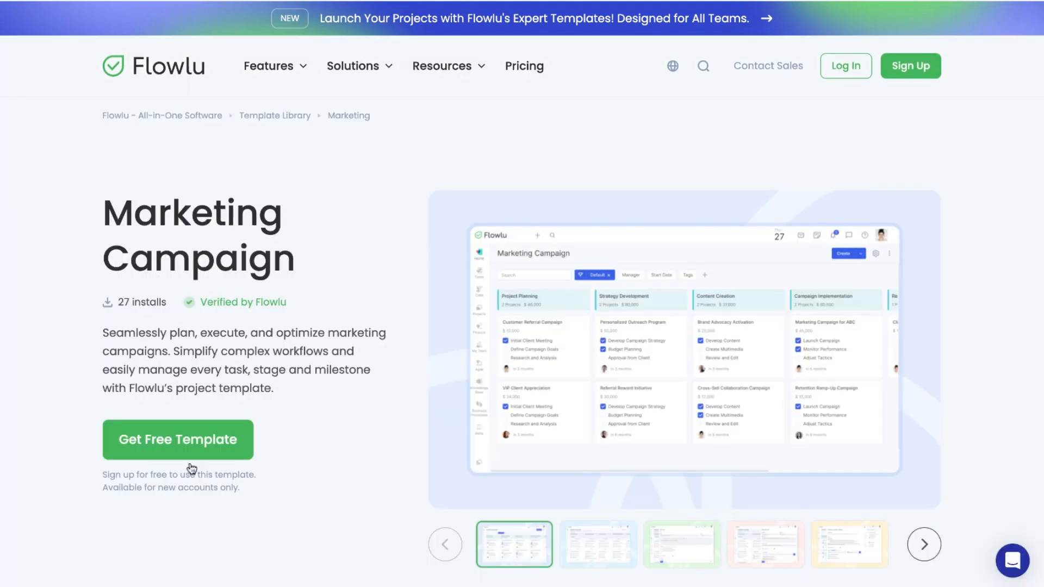
pyautogui.click(178, 439)
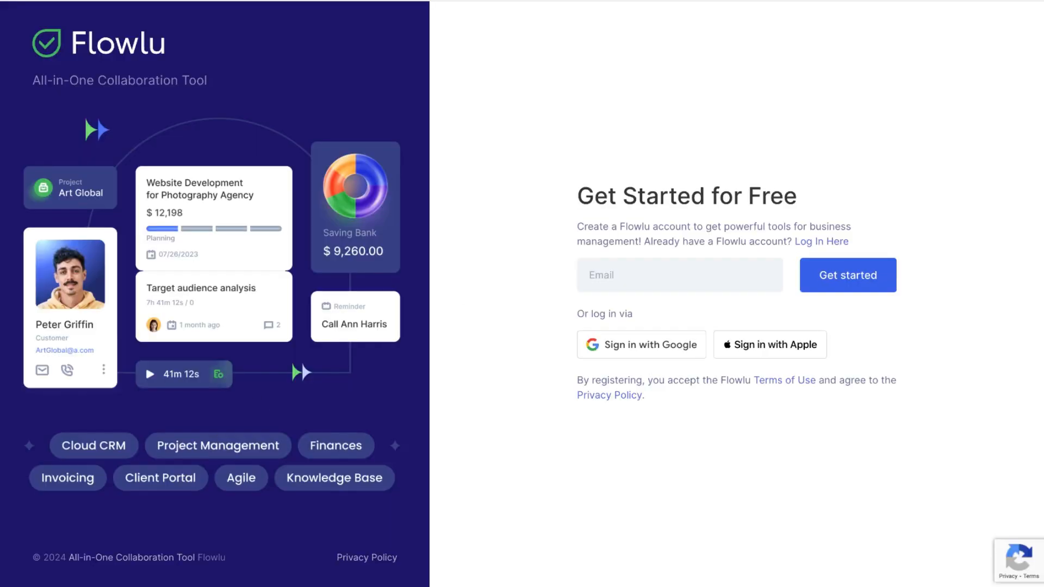
pyautogui.moveTo(628, 272)
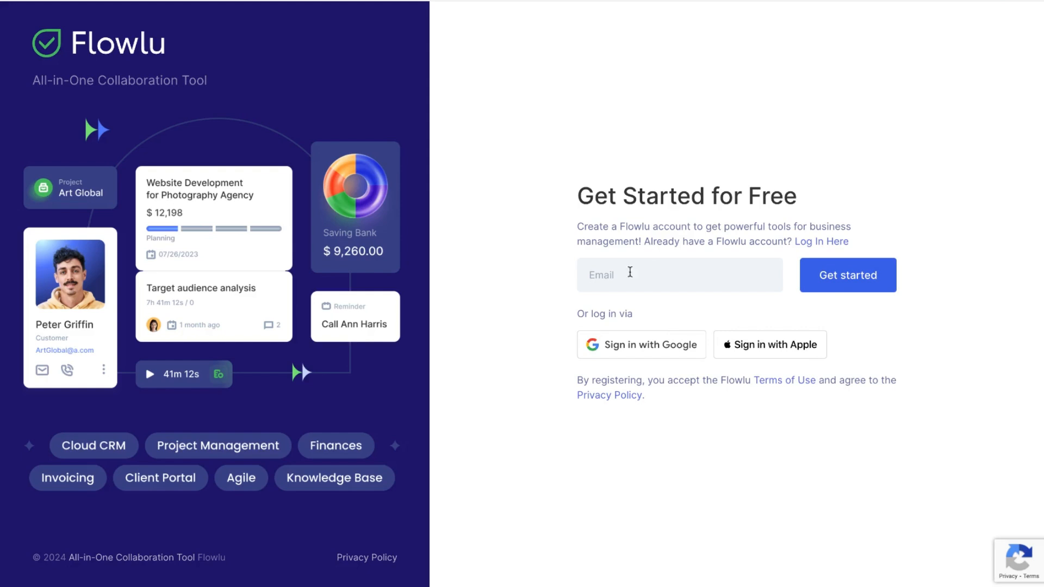
pyautogui.click(678, 274)
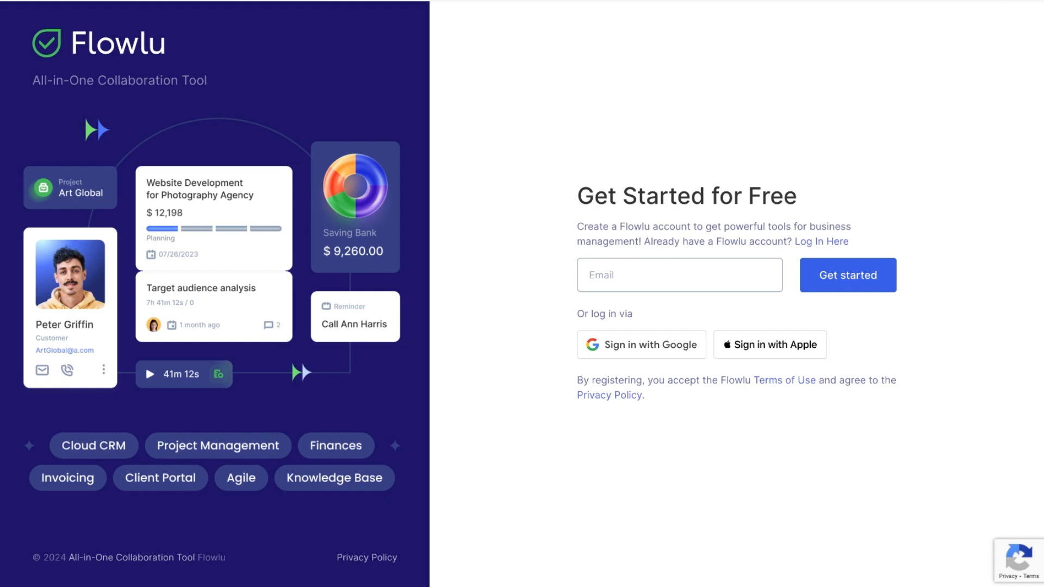
pyautogui.write('xyz@')
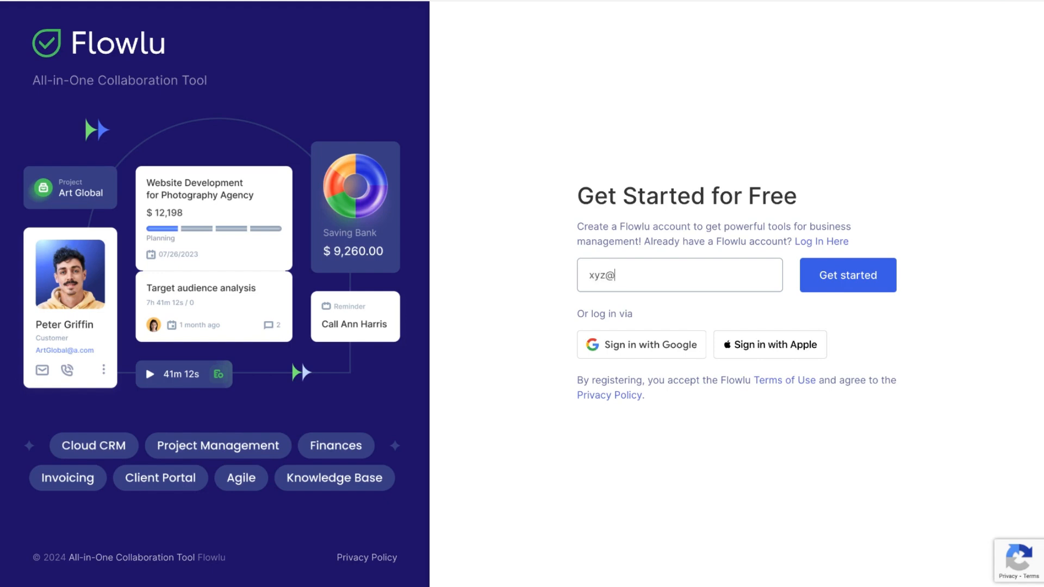
pyautogui.write('zyx.com')
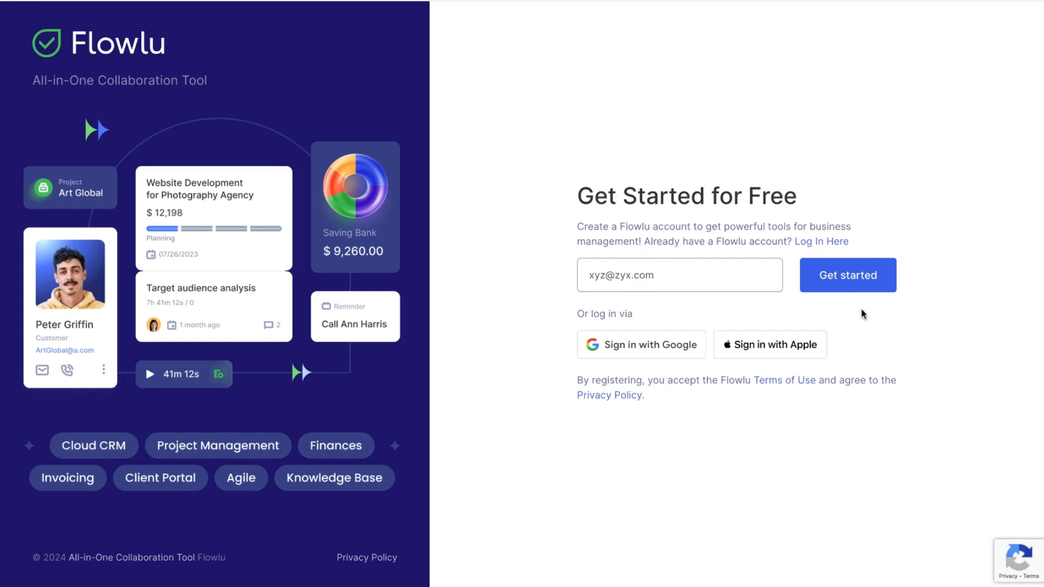
pyautogui.click(847, 276)
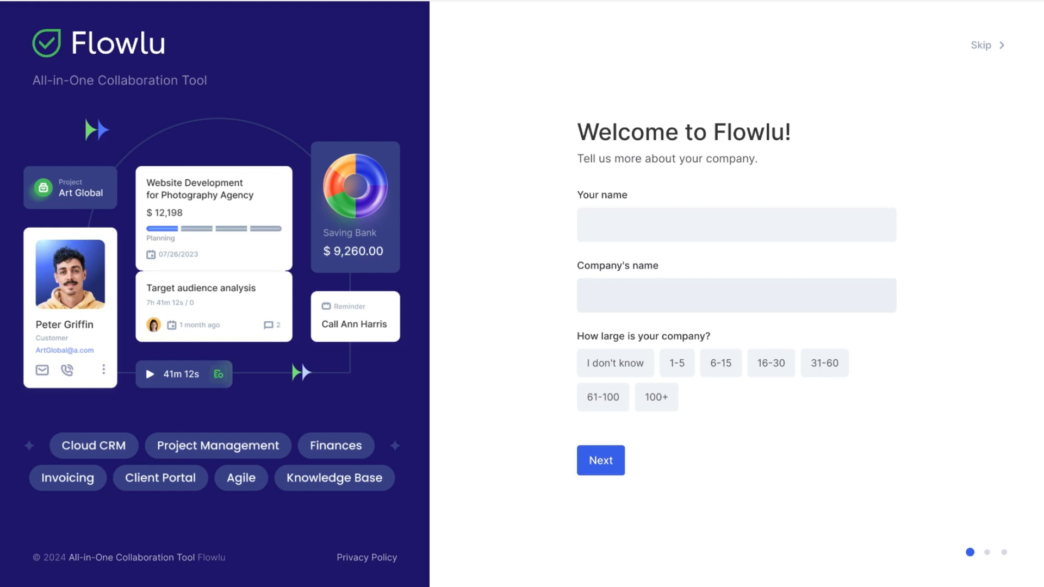
# Enter the name Dean and the company name YXZ in the onboarding questionnaire
pyautogui.click(737, 224)
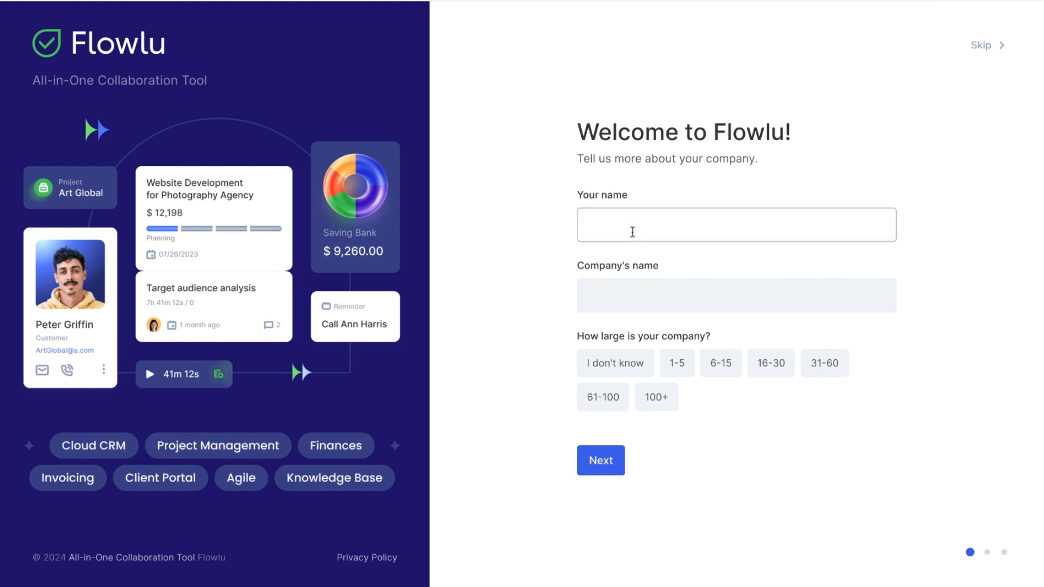
pyautogui.write('dean')
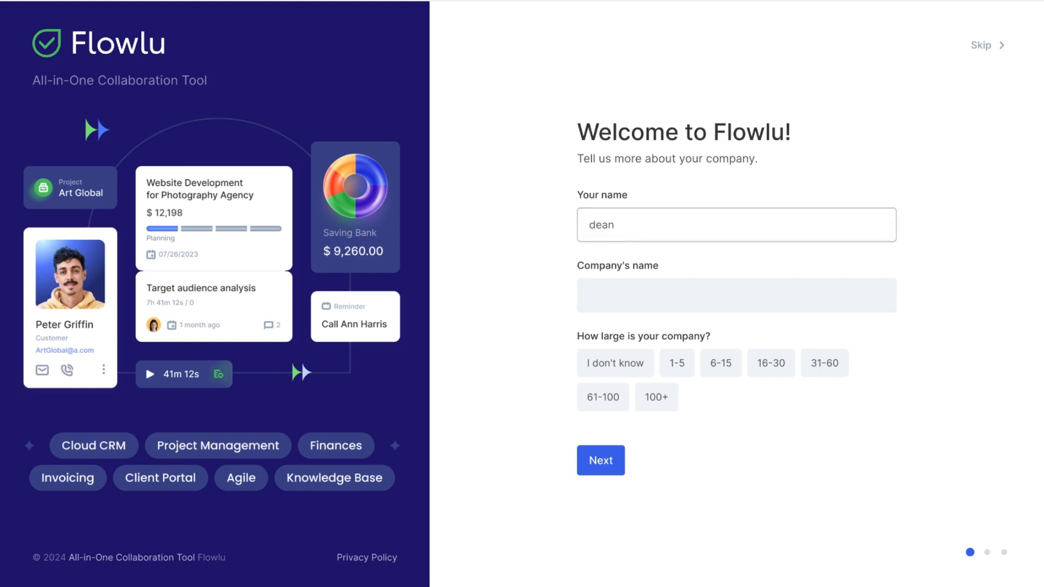
pyautogui.write('Dean')
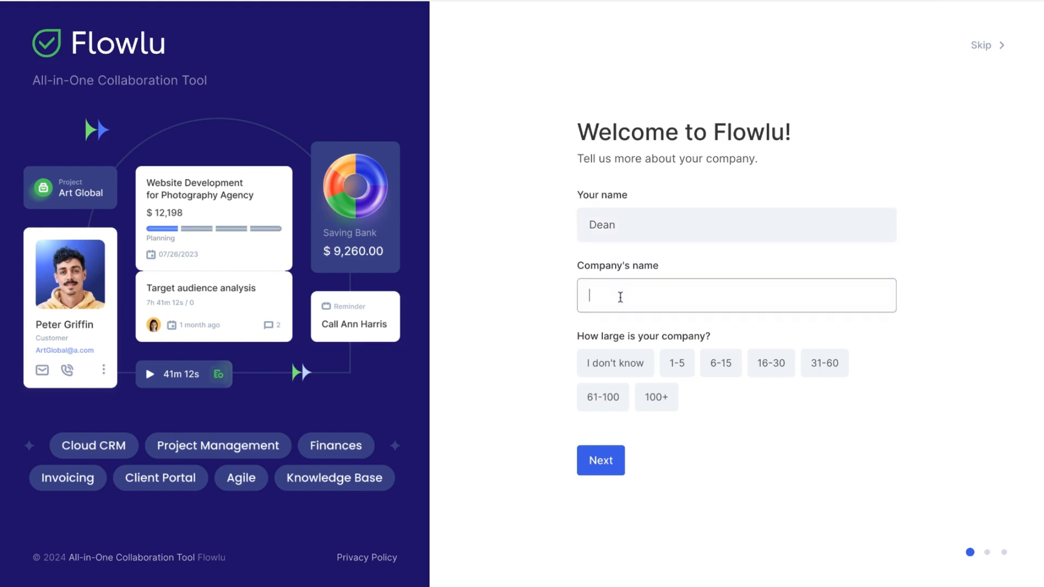
pyautogui.write('YXZ')
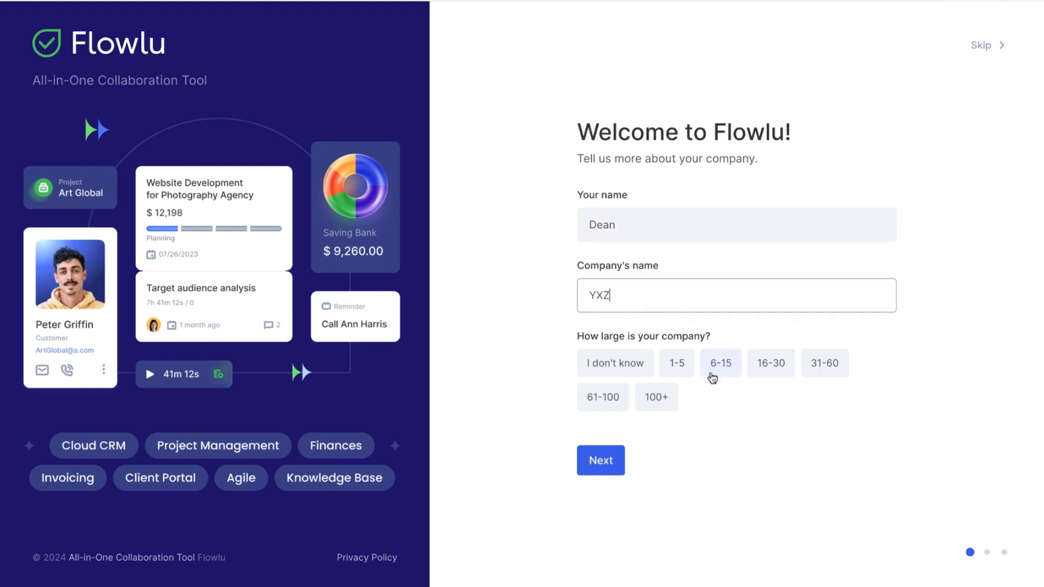
# Choose a company size, skip the industry and source questions, and start working
pyautogui.click(601, 460)
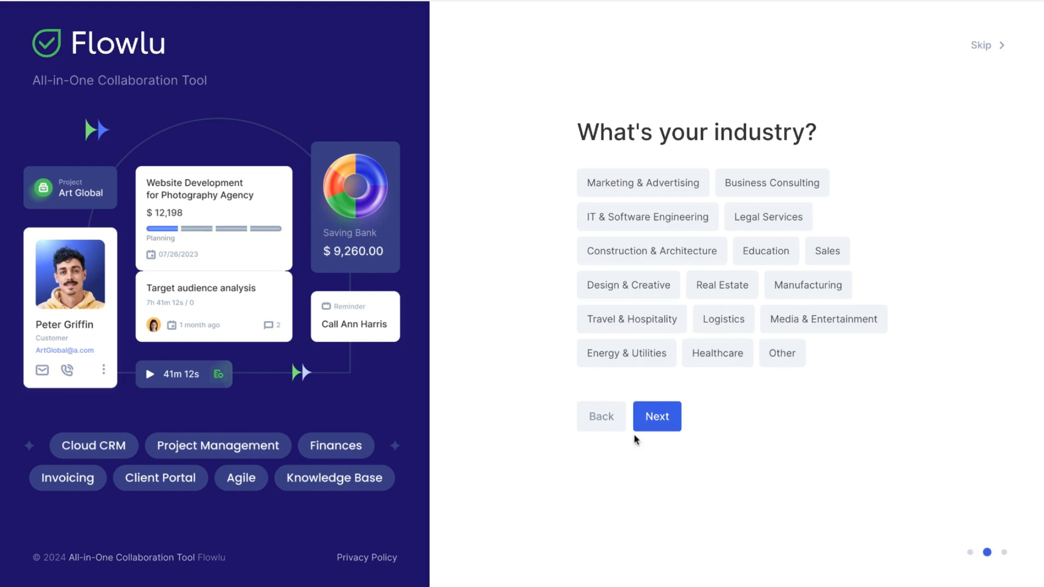
pyautogui.click(656, 417)
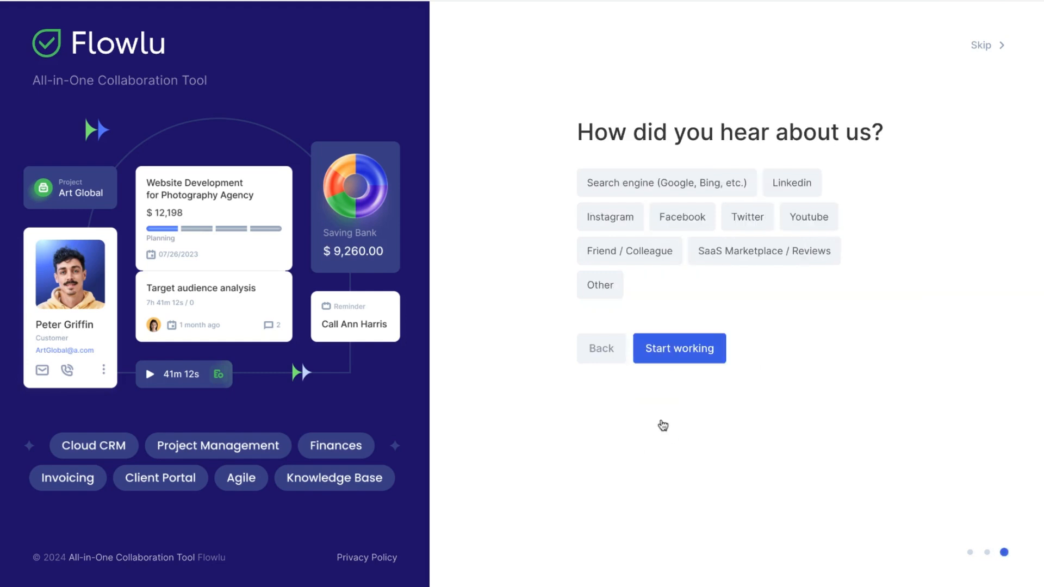
pyautogui.click(679, 348)
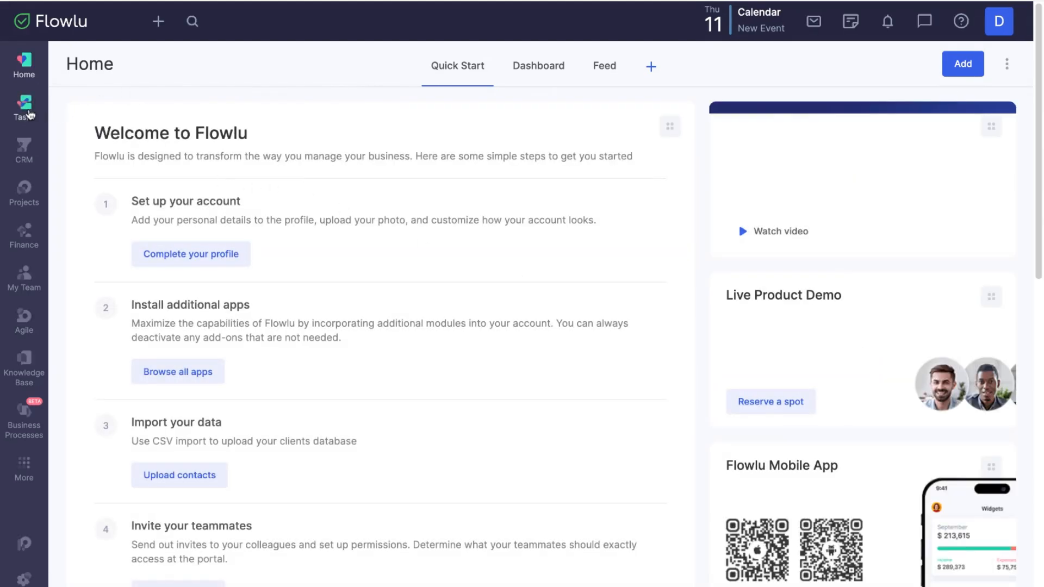
# Dismiss the welcome message and show the All Project Workflows list under Projects
pyautogui.click(23, 194)
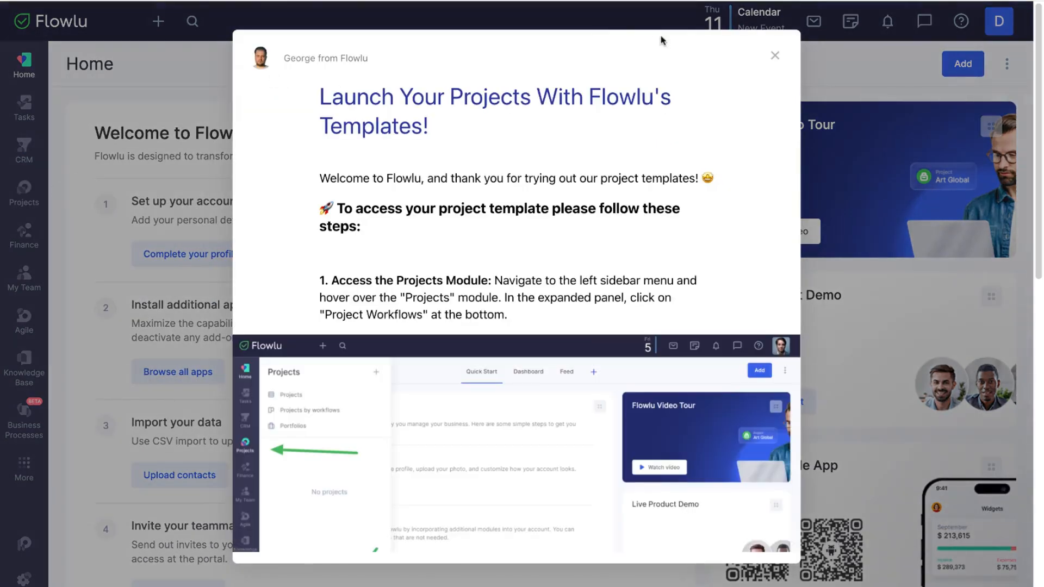
pyautogui.click(775, 55)
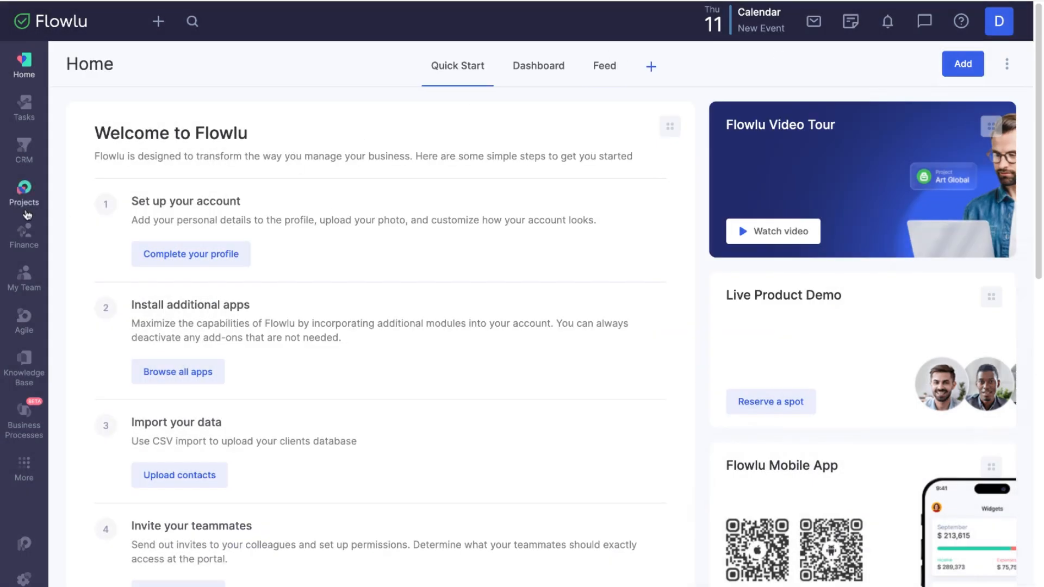
pyautogui.click(23, 193)
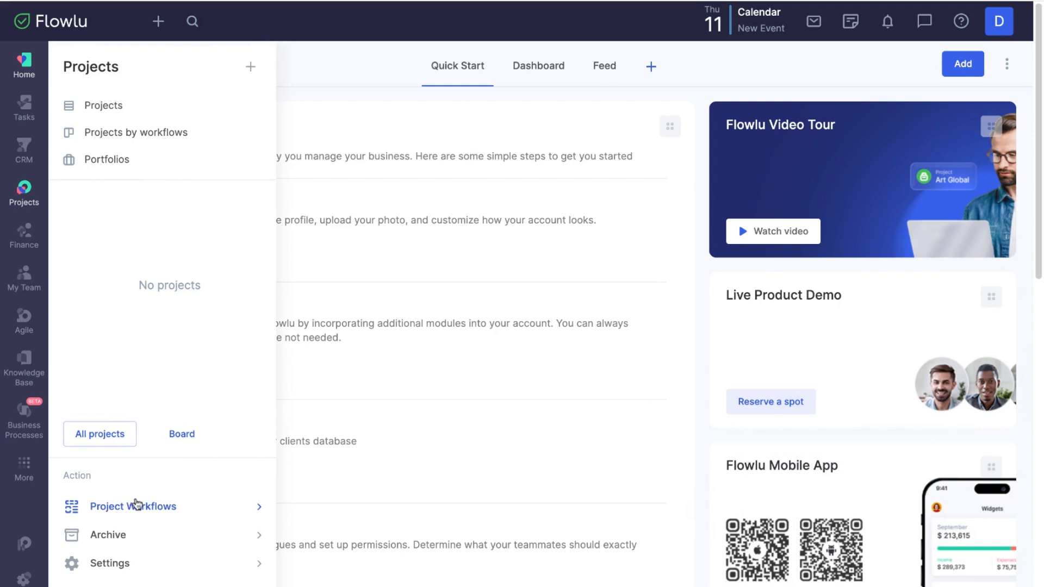
pyautogui.moveTo(135, 509)
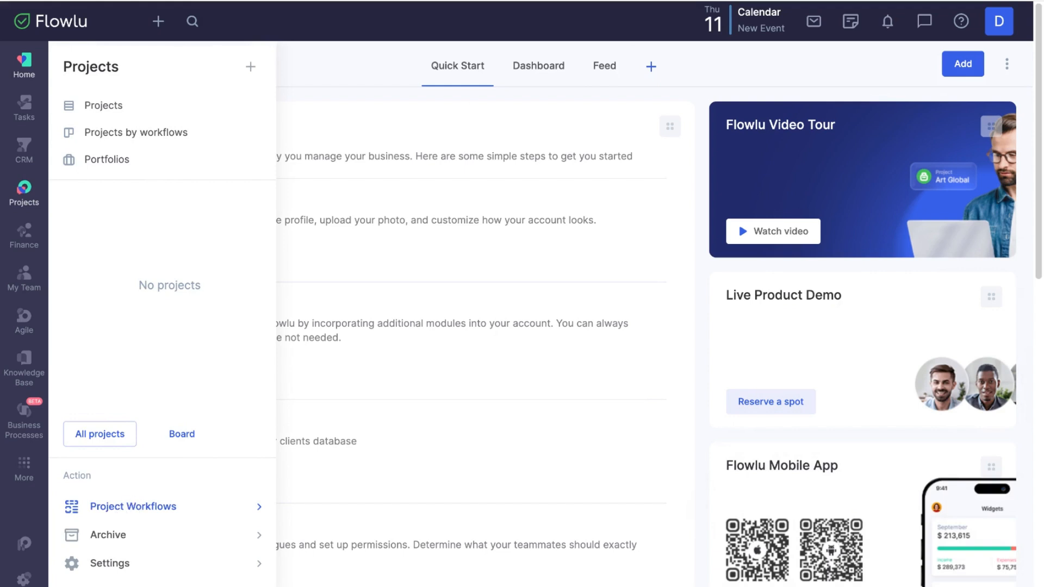
pyautogui.click(133, 507)
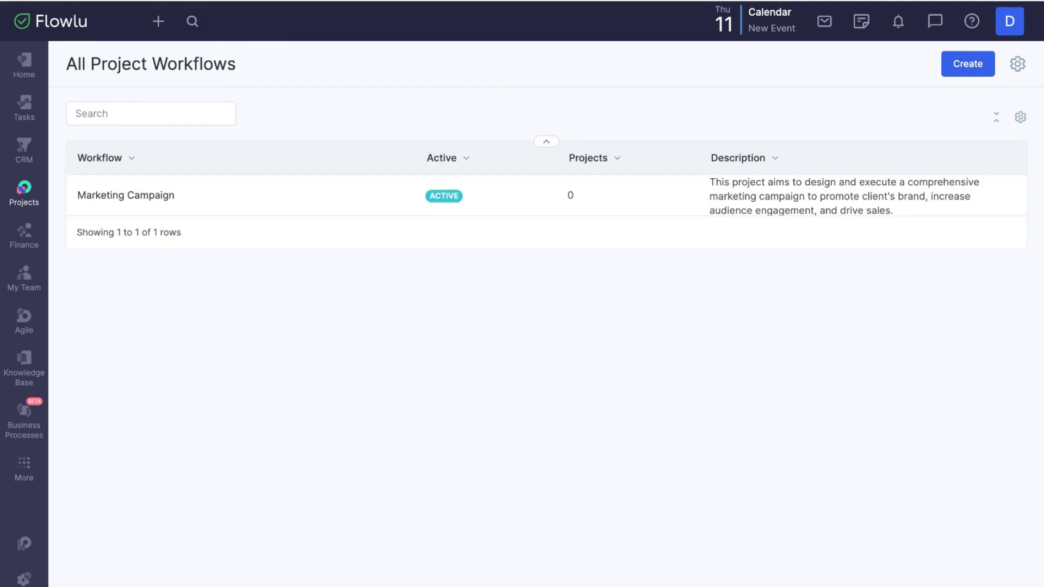
pyautogui.moveTo(125, 194)
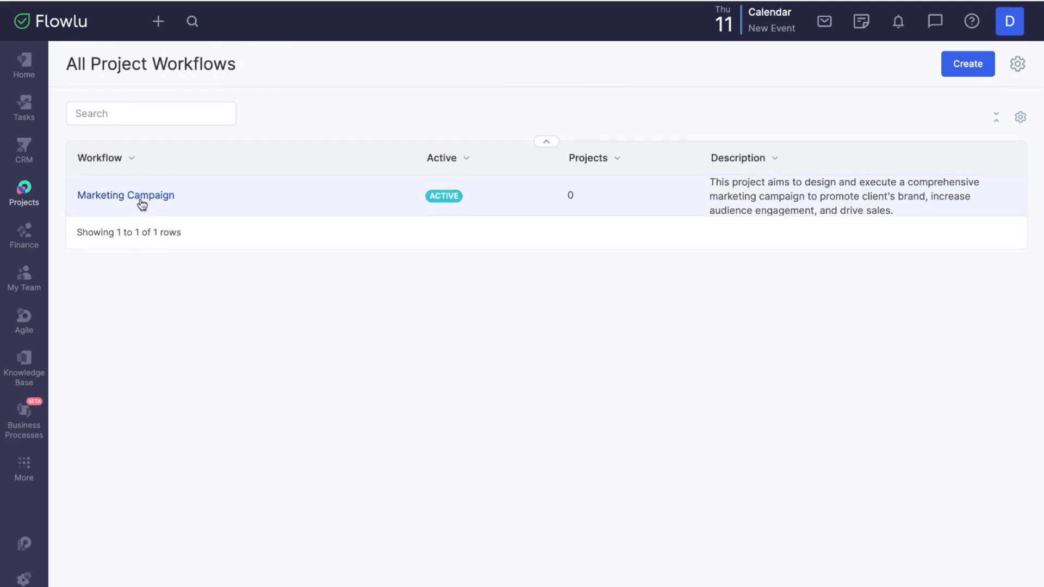
# Show the Marketing Campaign workflow's work structure with its stages and milestones
pyautogui.click(126, 195)
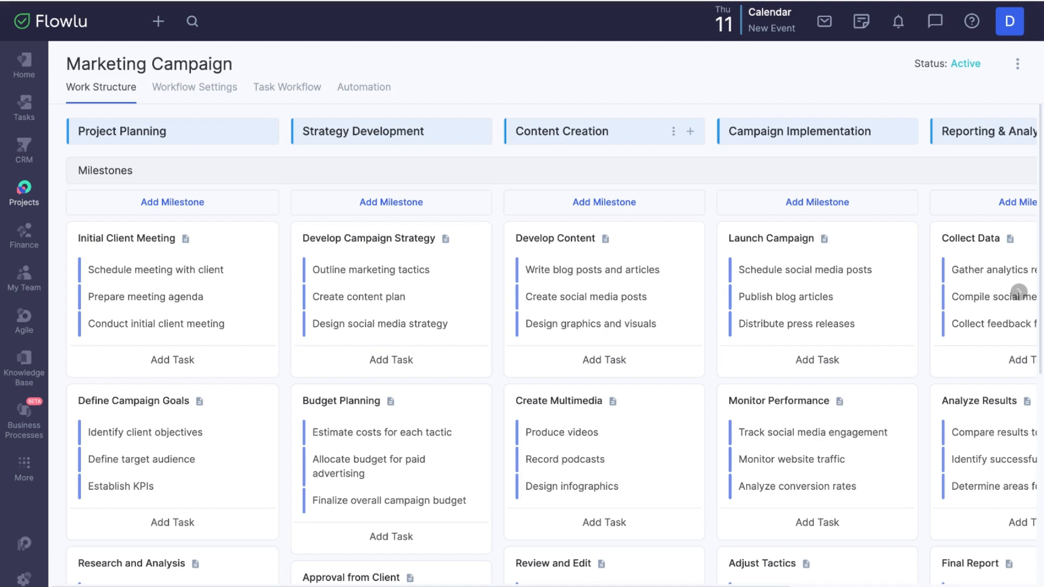
pyautogui.moveTo(494, 180)
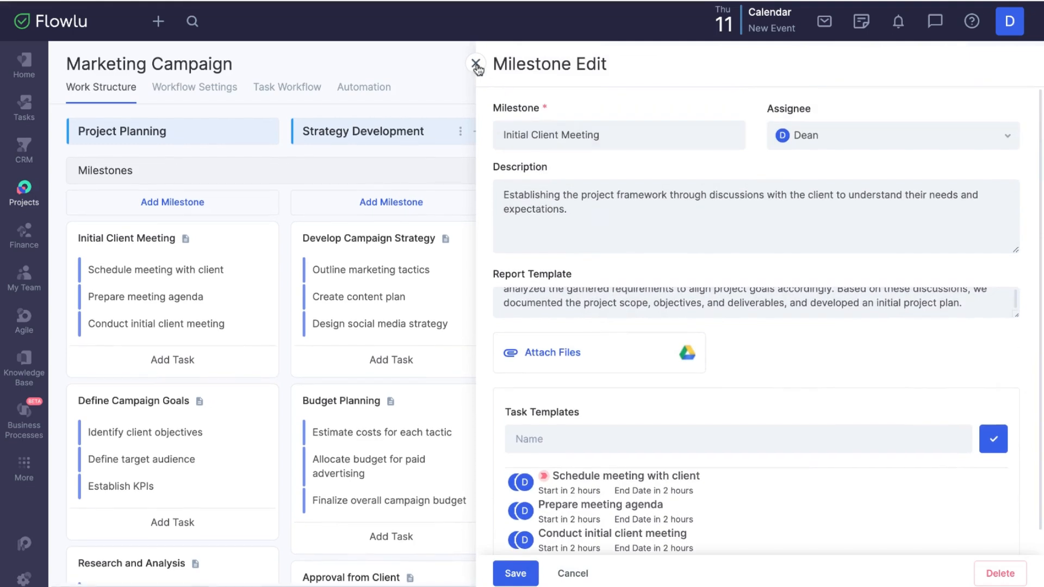
# Close the milestone details unchanged and start a new task under Initial Client Meeting
pyautogui.click(477, 70)
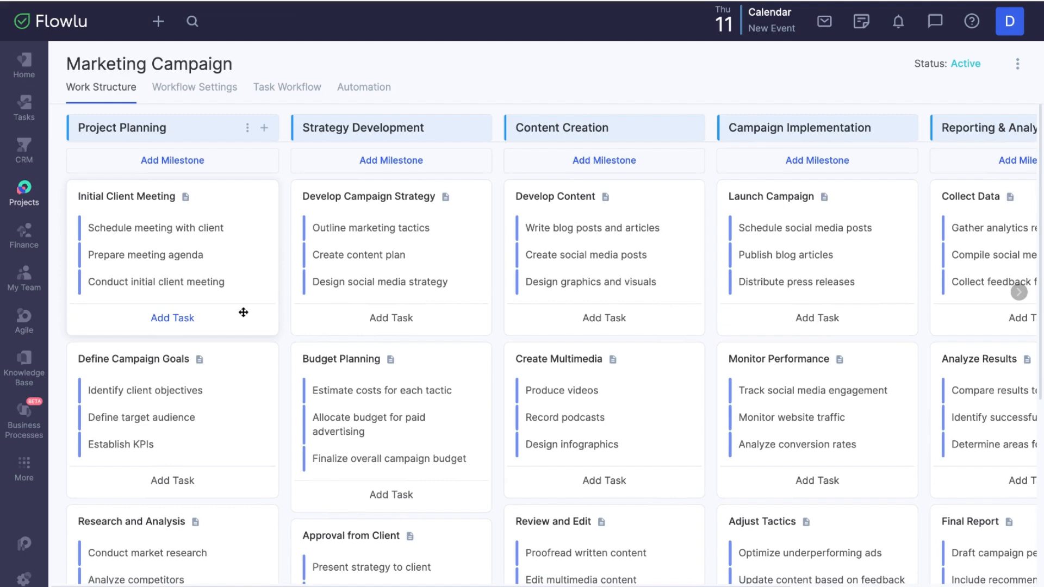
pyautogui.moveTo(176, 233)
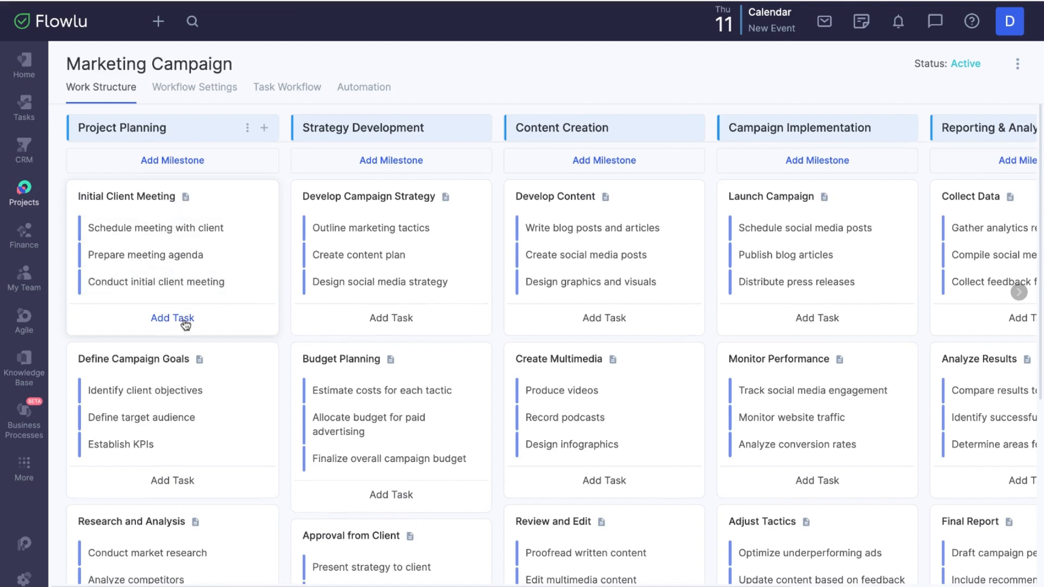
pyautogui.click(172, 318)
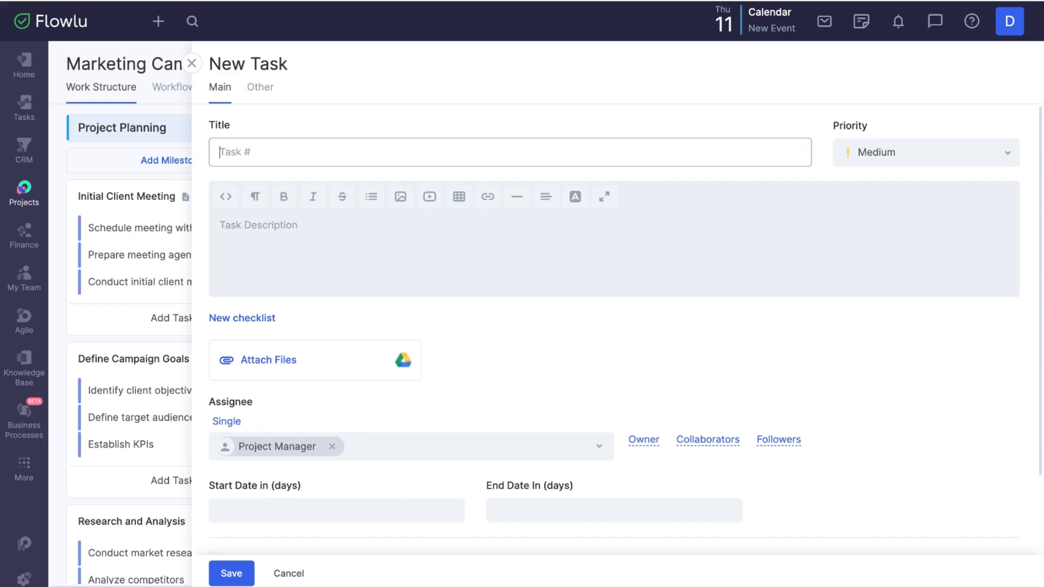
# Abandon the new task form and switch to the Marketing Campaign workflow settings
pyautogui.scroll(-3)
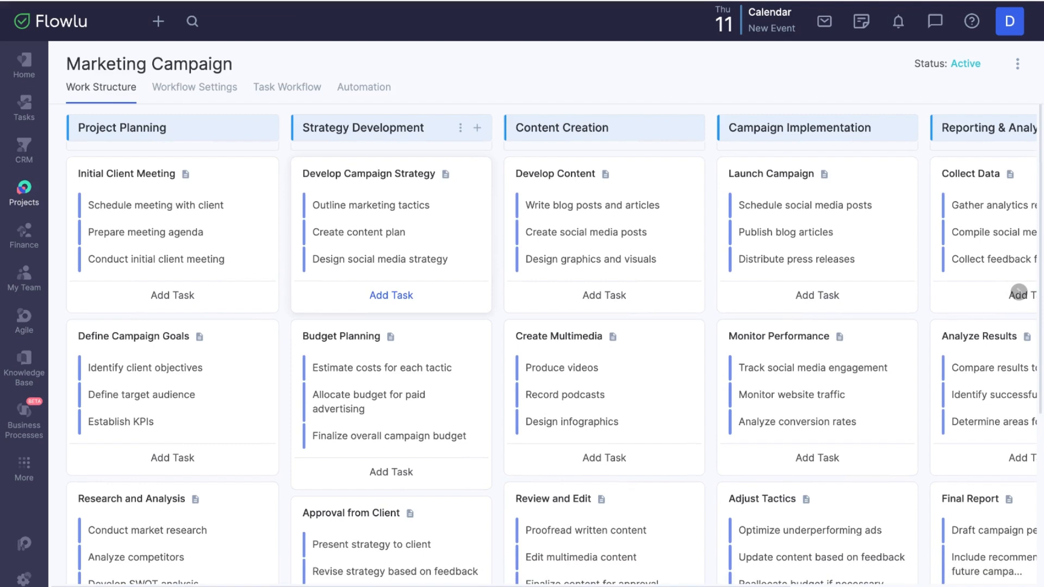
pyautogui.click(194, 87)
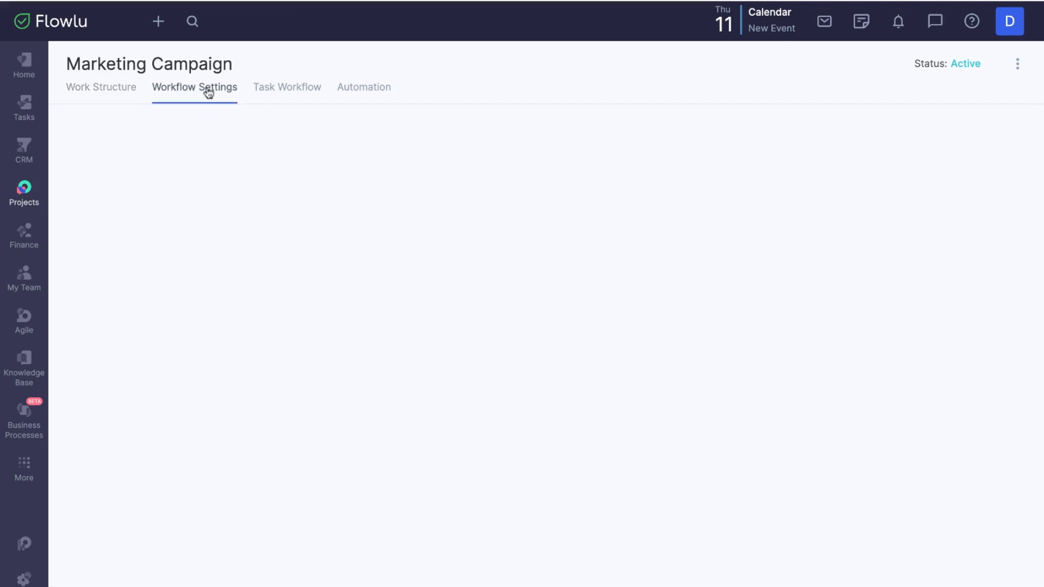
# Rename the project workflow to 'Marketing Campaign for ZXY' and save the change
pyautogui.click(195, 87)
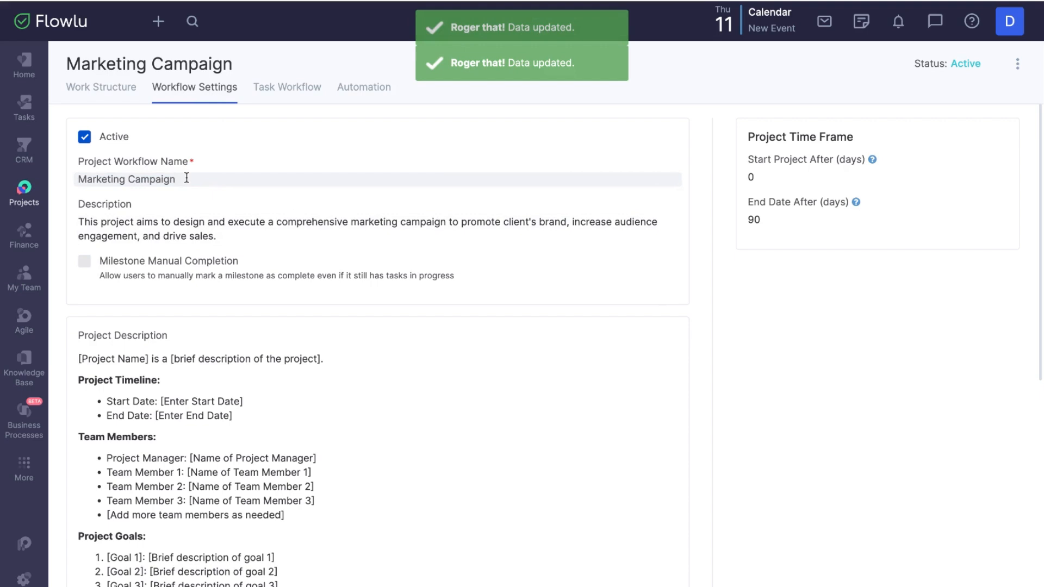
pyautogui.write('jdbkhbjhb')
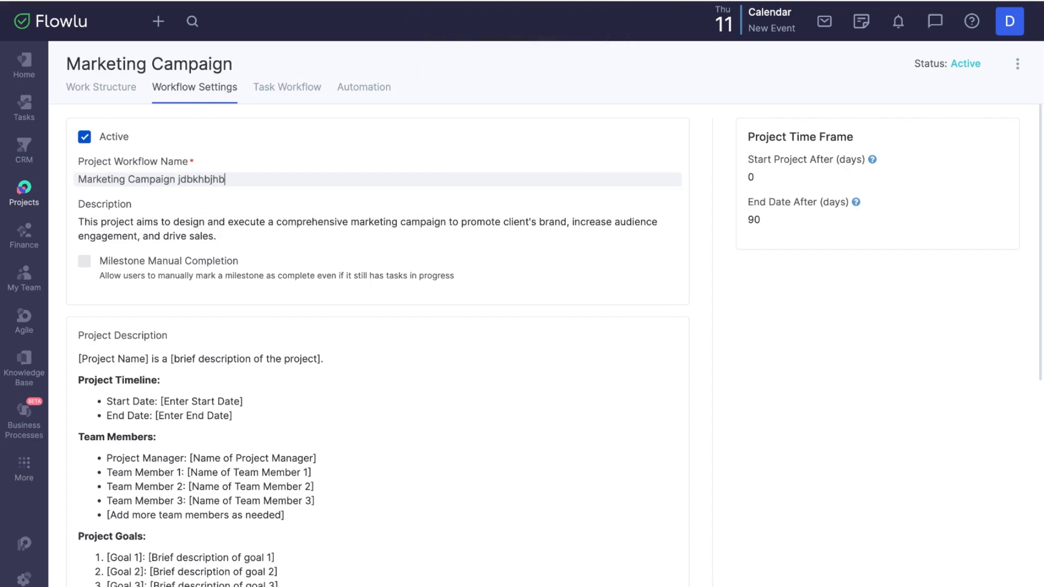
pyautogui.press('Backspace')
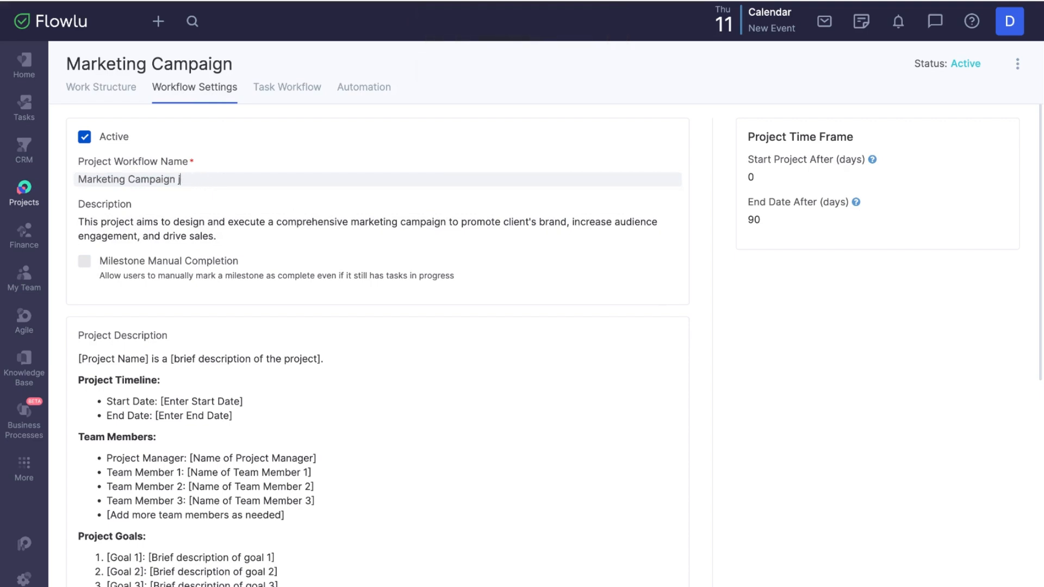
pyautogui.write('for')
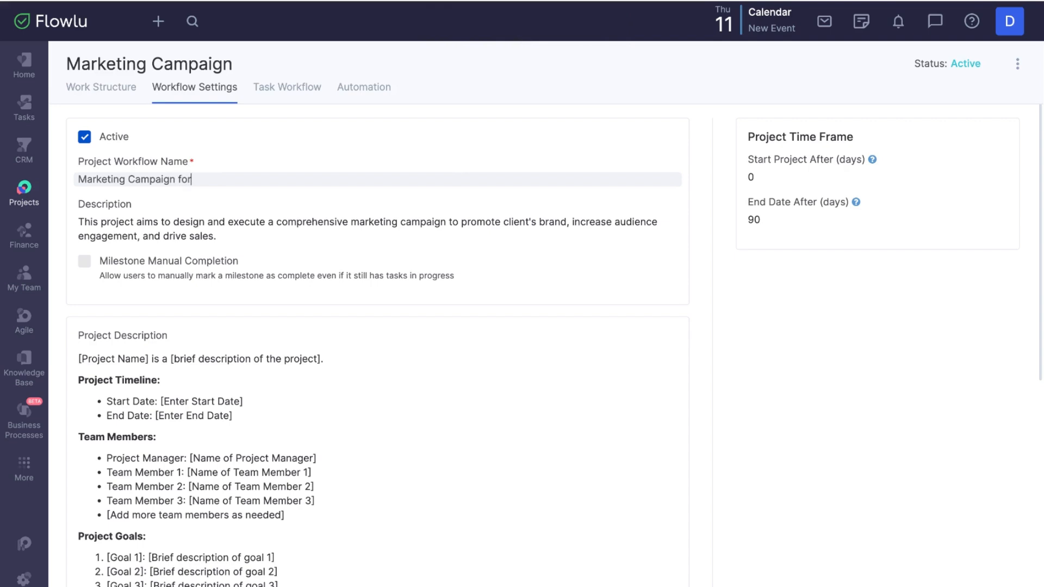
pyautogui.write('Z')
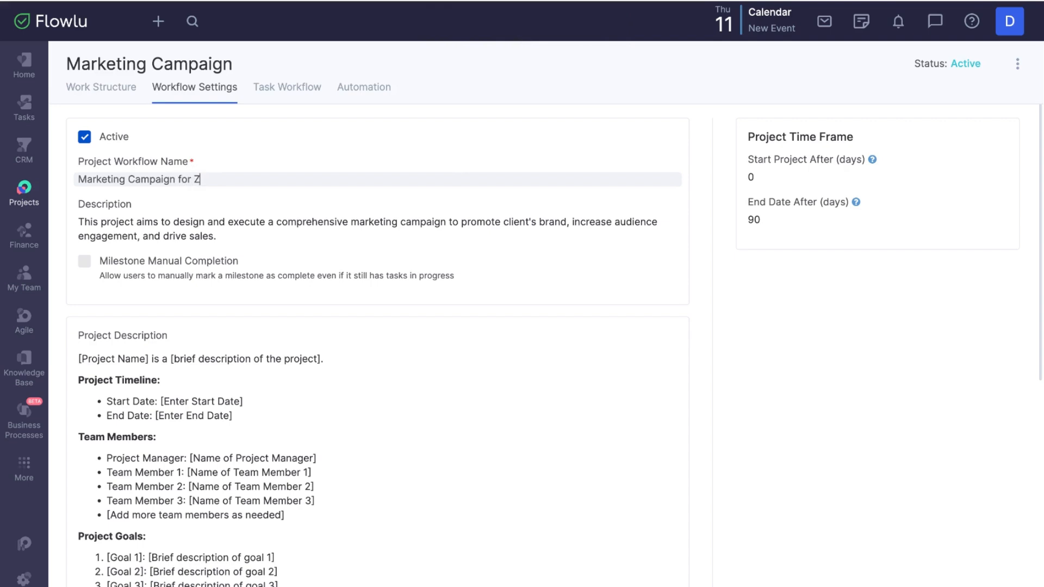
pyautogui.write('XY')
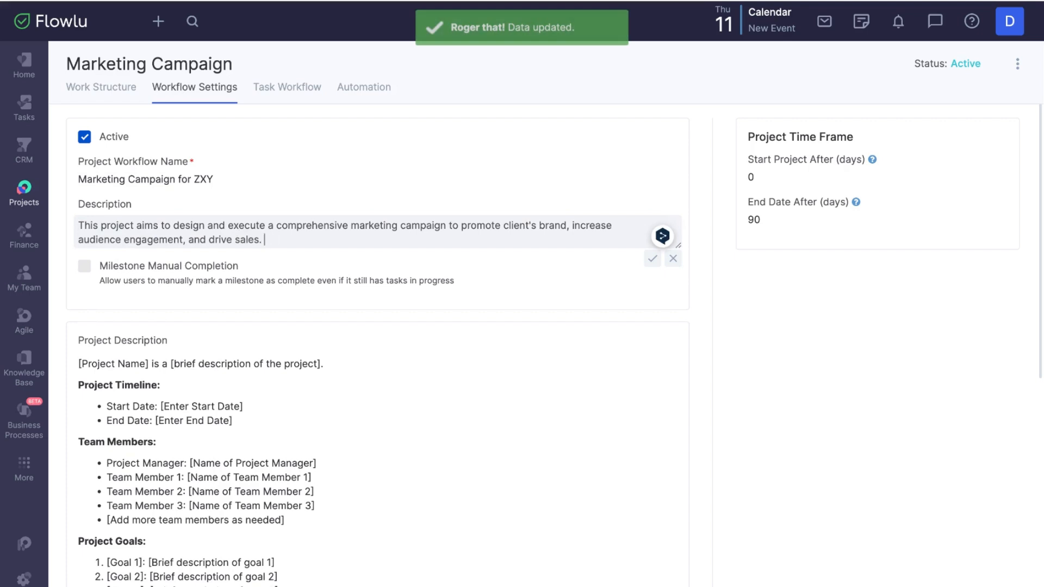
pyautogui.scroll(-3)
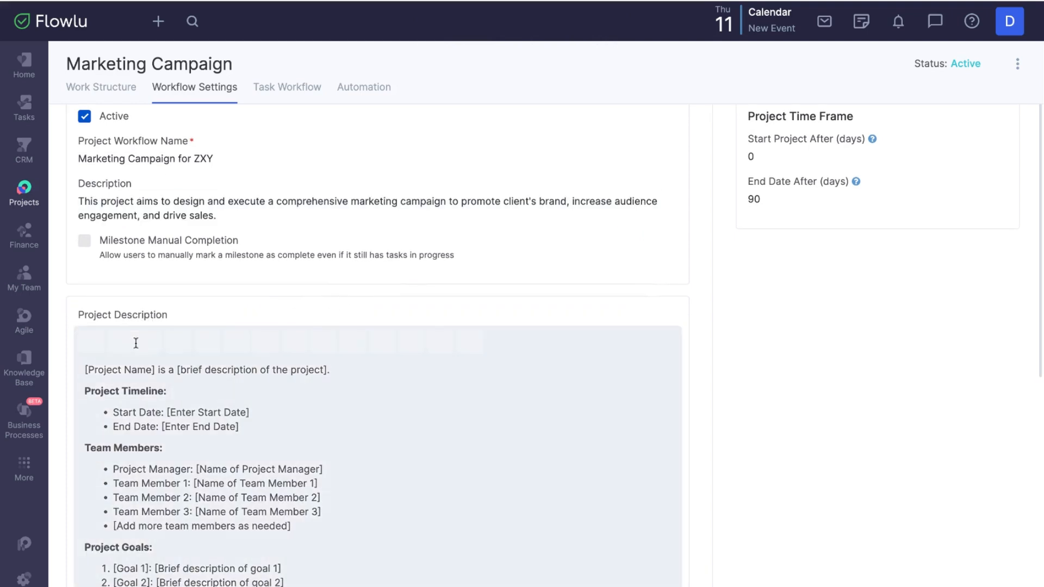
# Replace the [Project Name] placeholder in the project description with 'Marketing FOr YXZ'
pyautogui.click(200, 370)
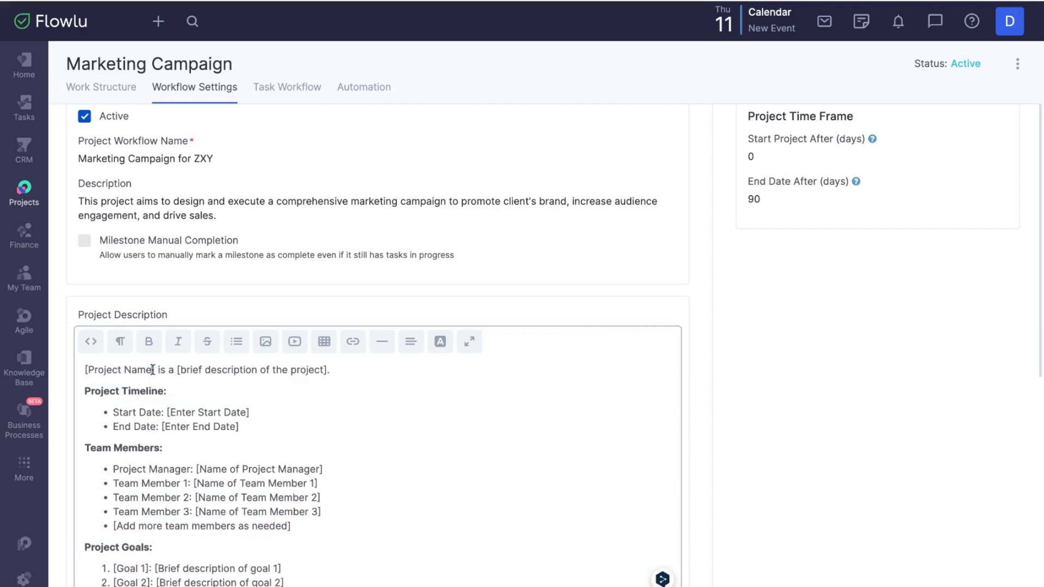
pyautogui.doubleClick(120, 370)
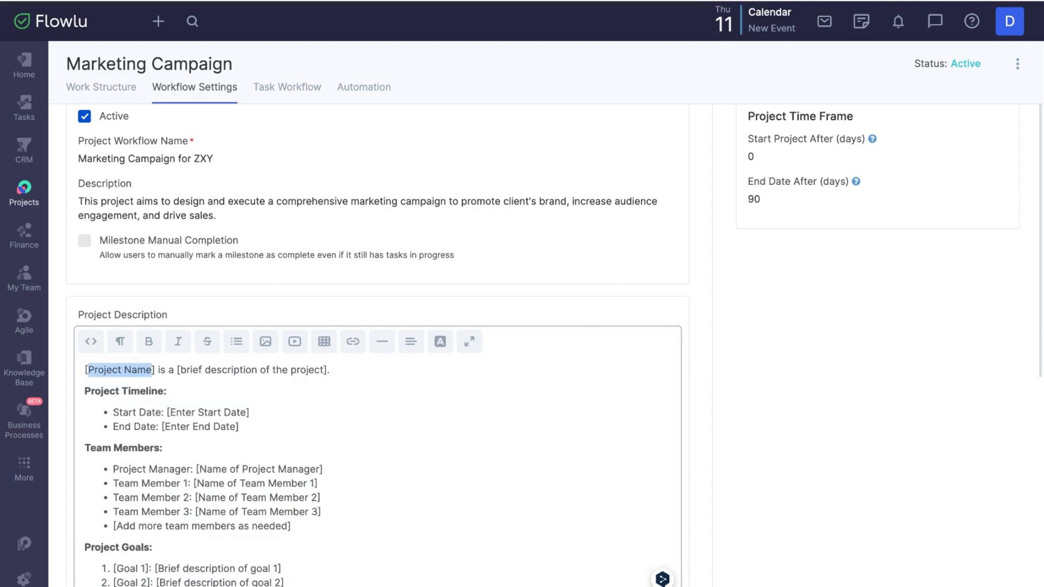
pyautogui.write('Mar')
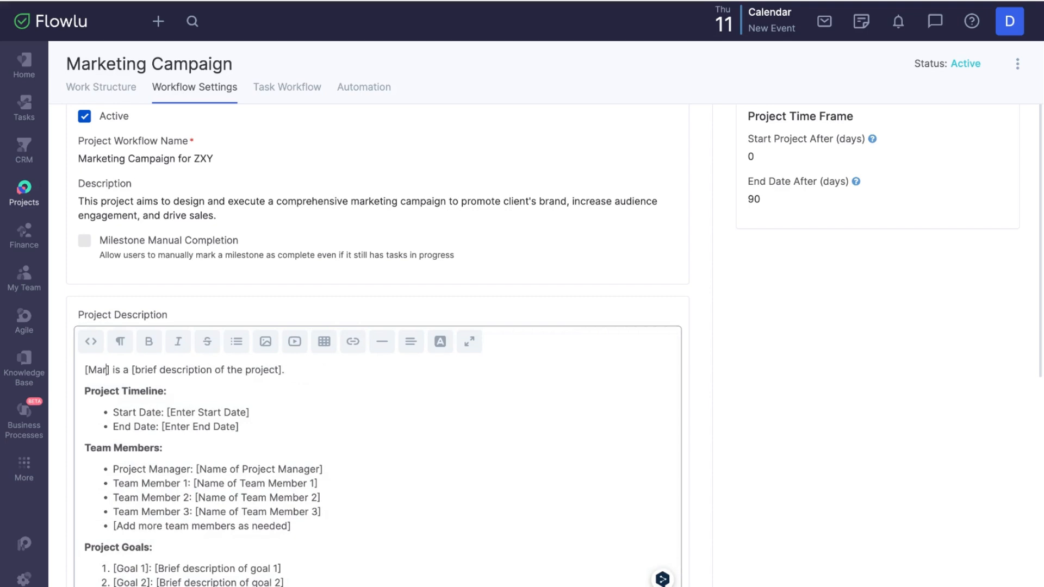
pyautogui.write('keting')
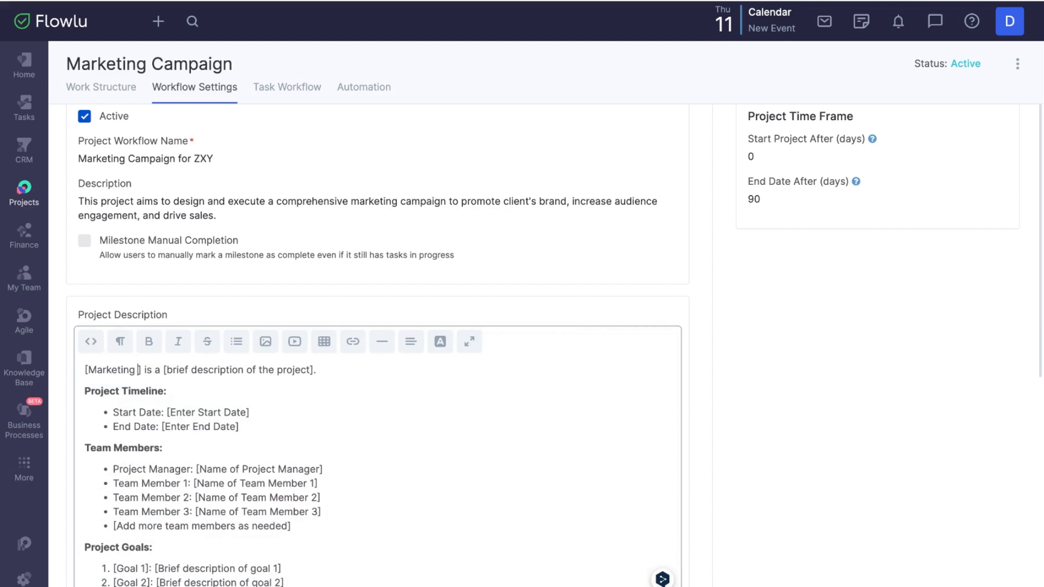
pyautogui.write('FOr')
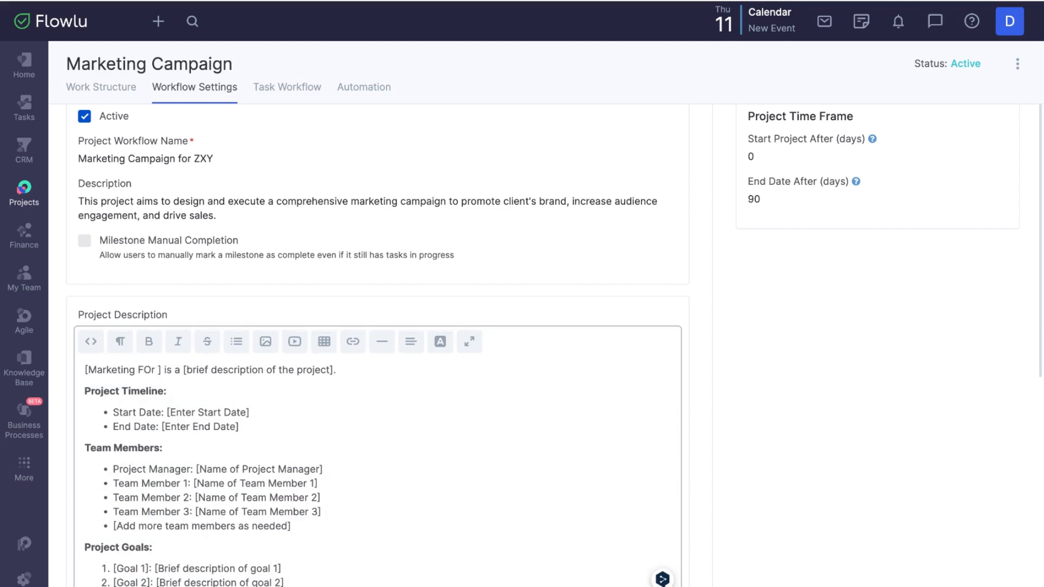
pyautogui.write('YXZ')
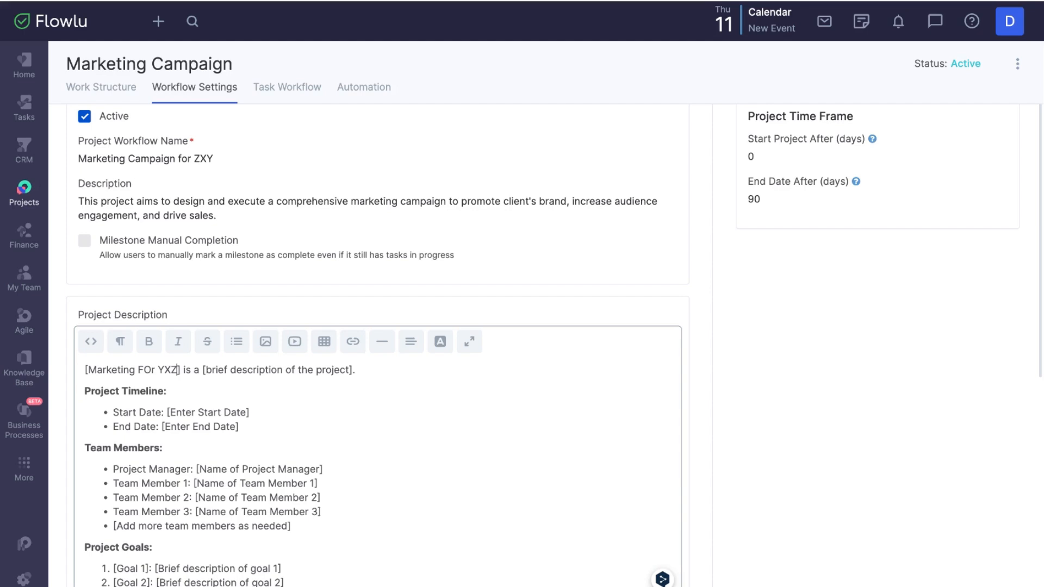
pyautogui.moveTo(382, 340)
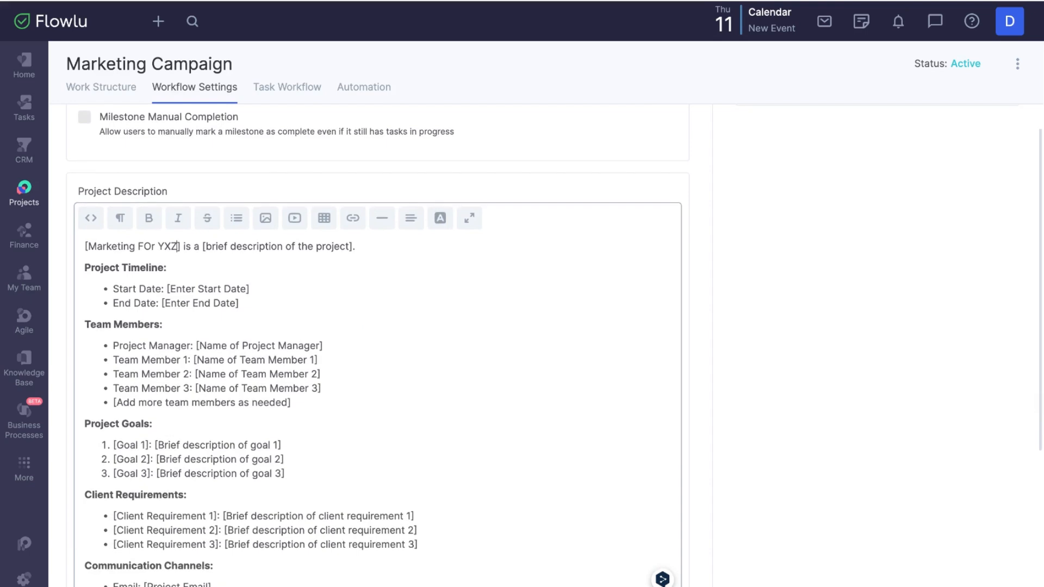
# Review the edited project description, then show the task workflow rules for its four stages
pyautogui.scroll(-3)
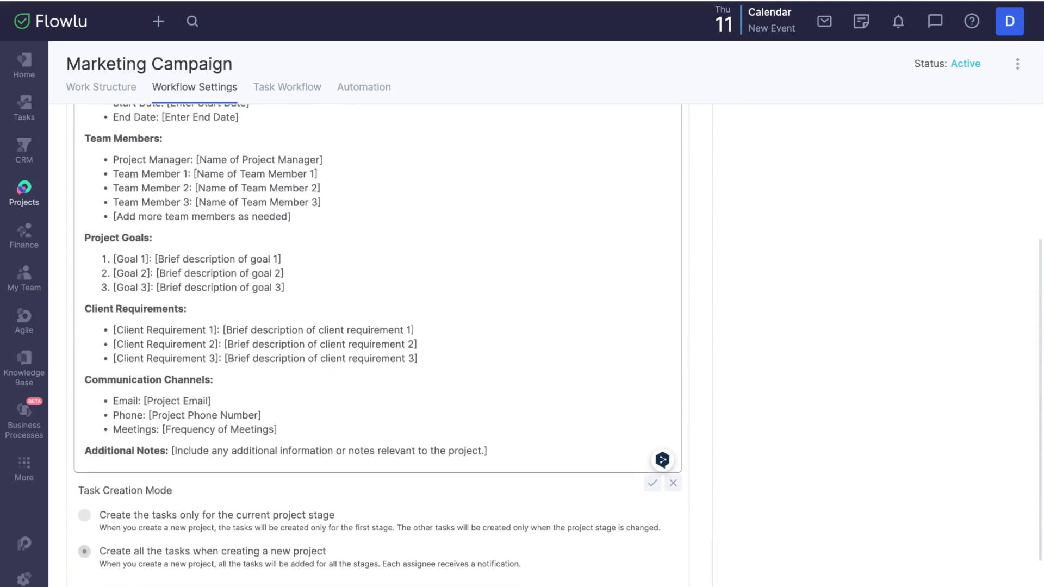
pyautogui.scroll(3)
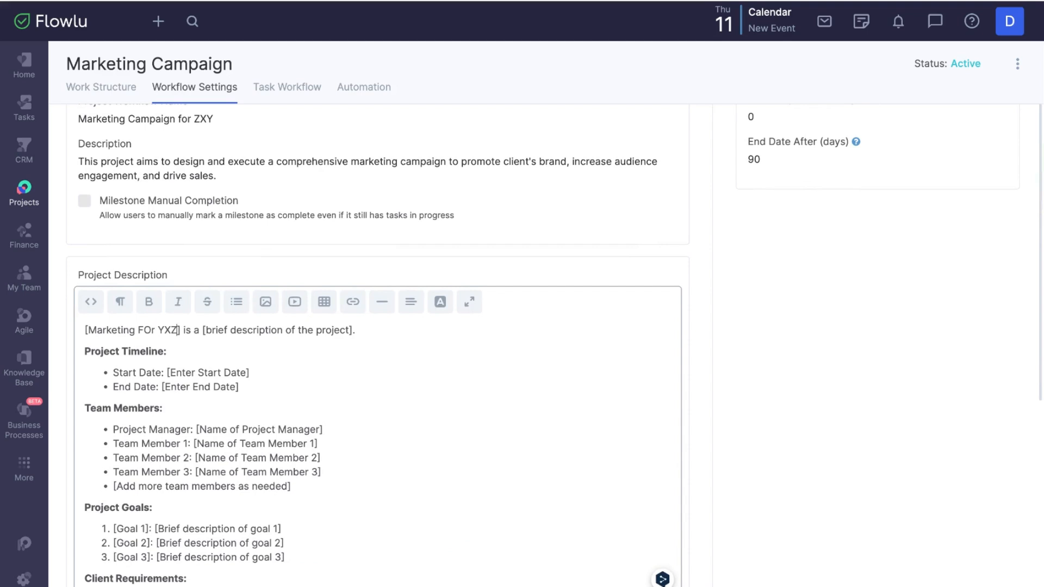
pyautogui.scroll(-3)
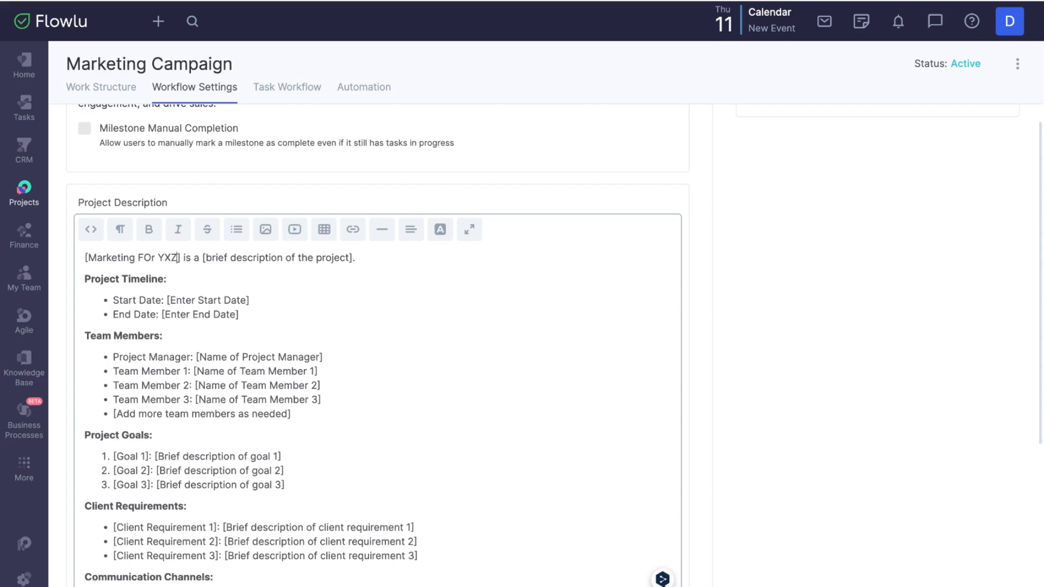
pyautogui.scroll(-3)
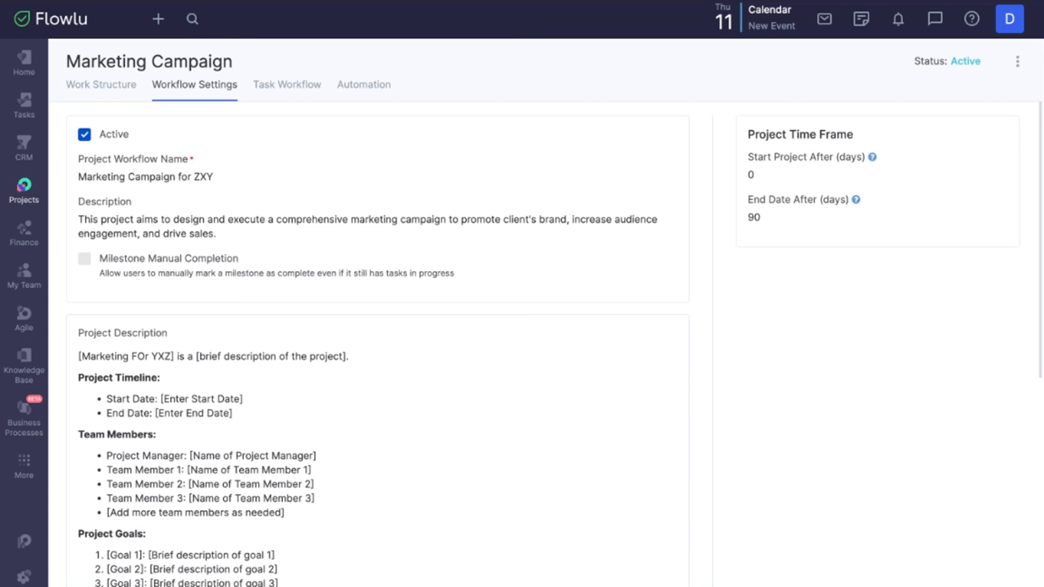
pyautogui.click(286, 85)
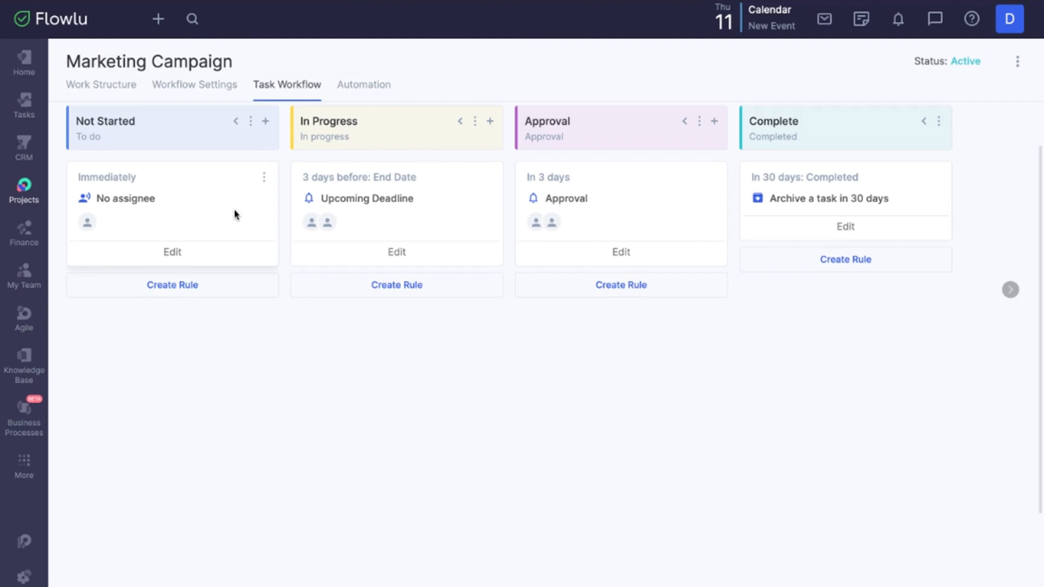
pyautogui.moveTo(172, 253)
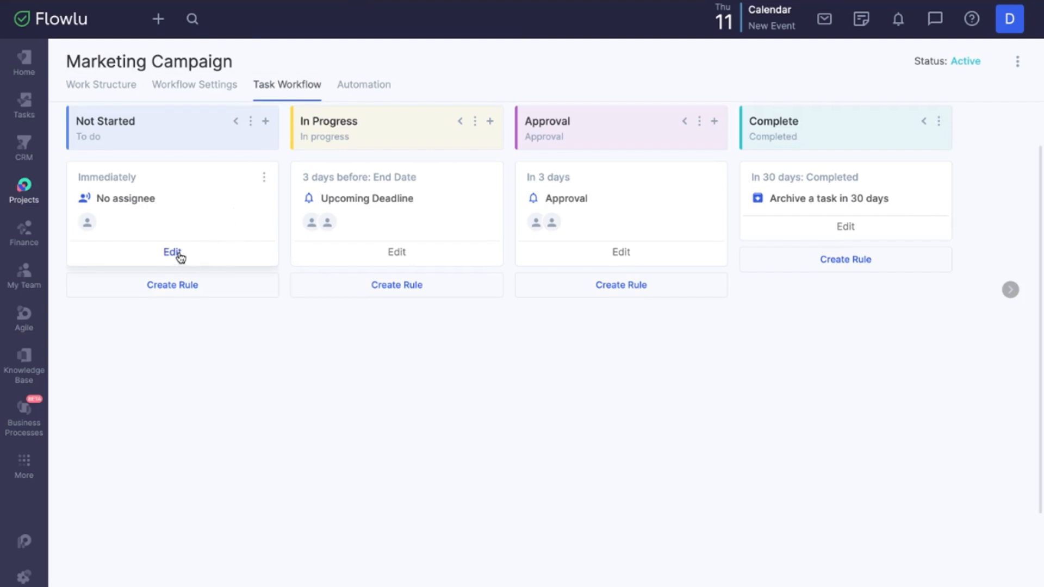
# Review the Not Started rule's Run options unchanged, then move to the workflow's Automation rules
pyautogui.click(172, 252)
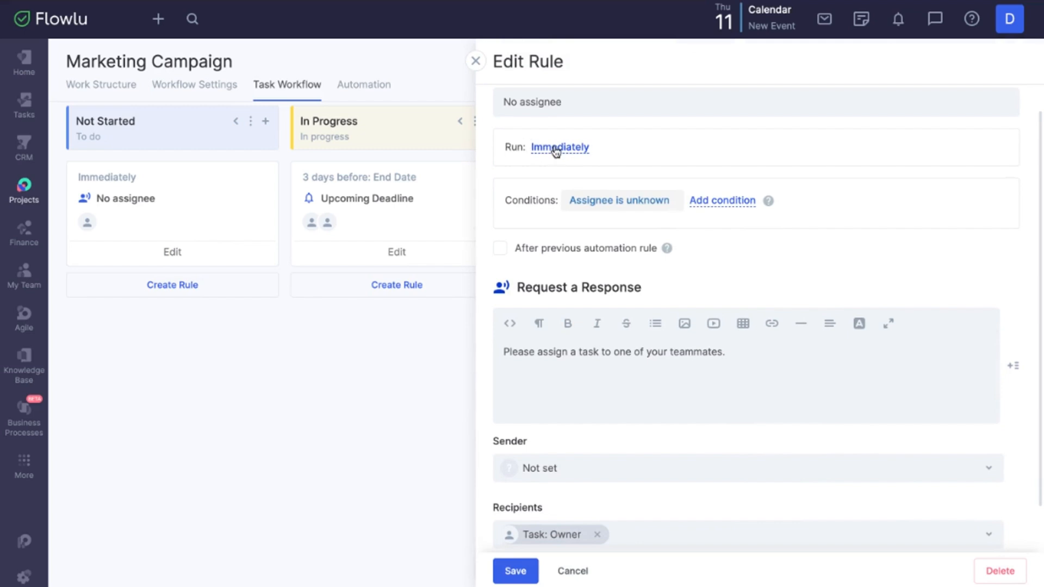
pyautogui.click(560, 147)
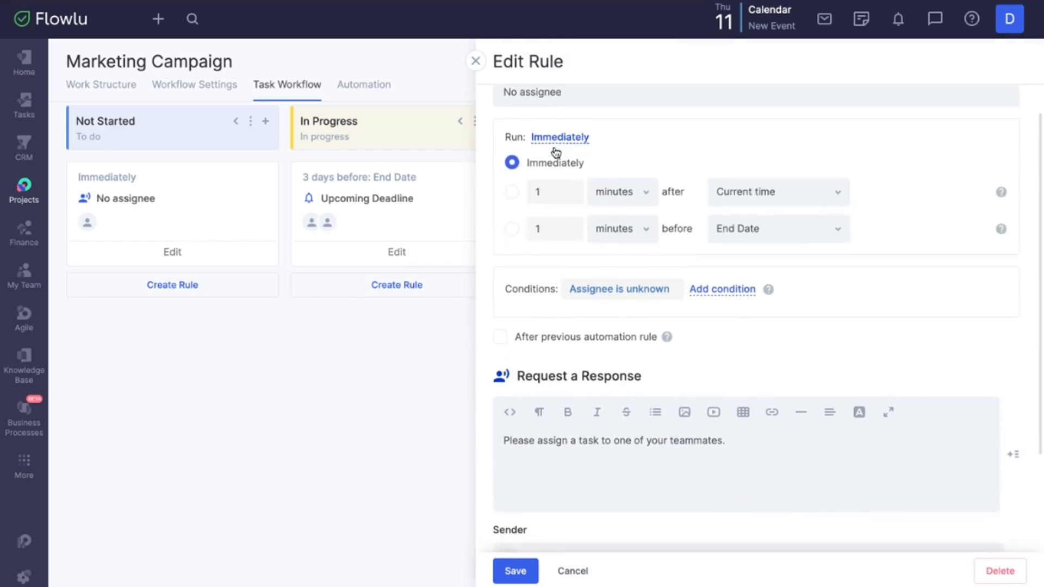
pyautogui.scroll(-3)
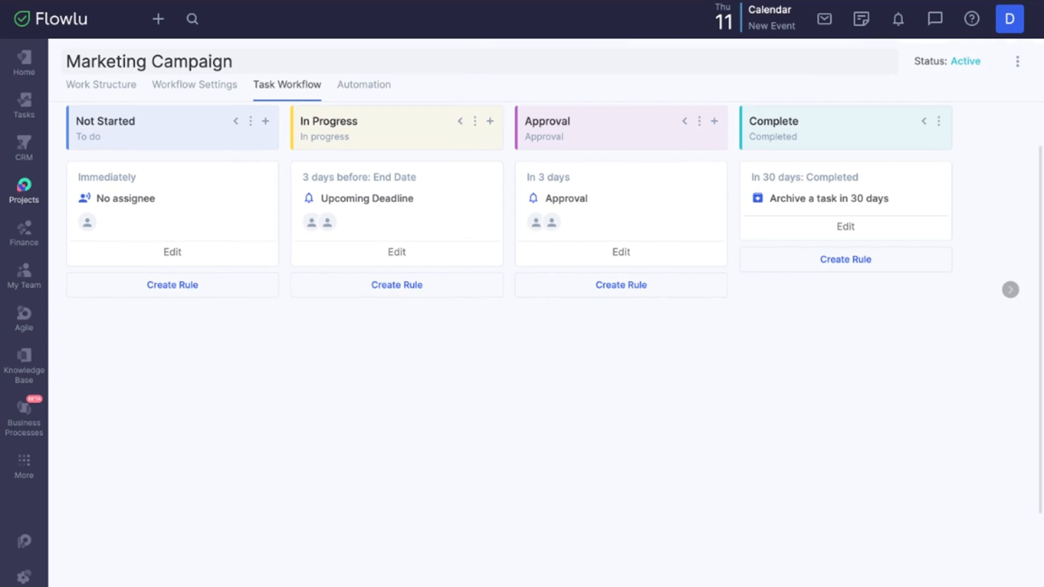
pyautogui.moveTo(224, 358)
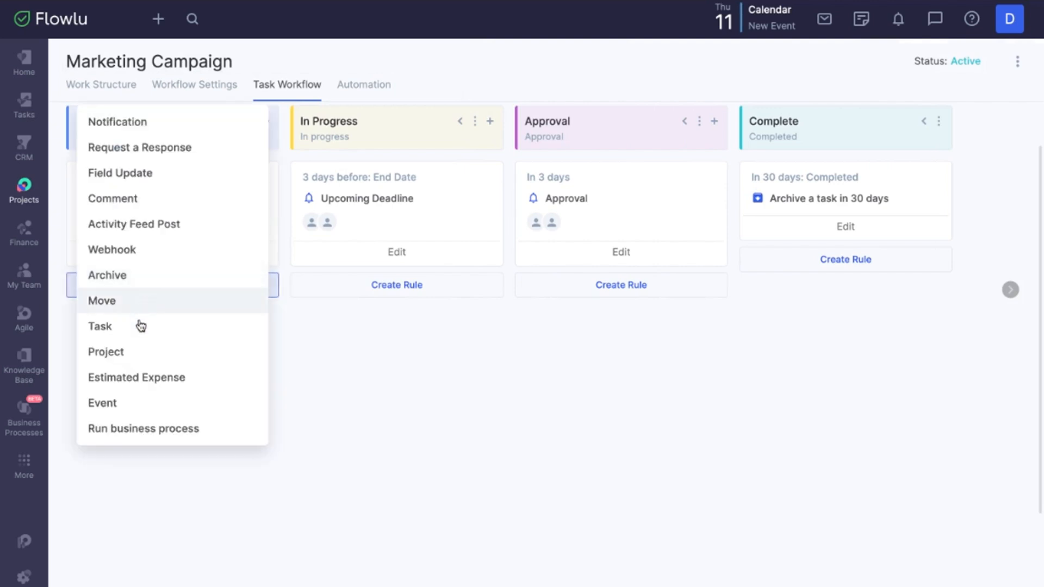
pyautogui.moveTo(154, 141)
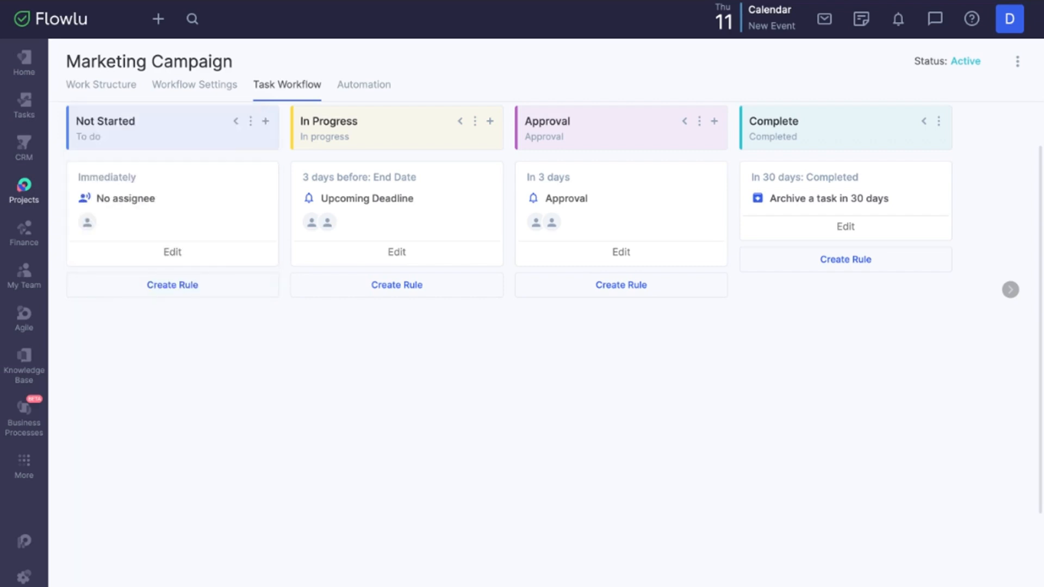
pyautogui.click(363, 85)
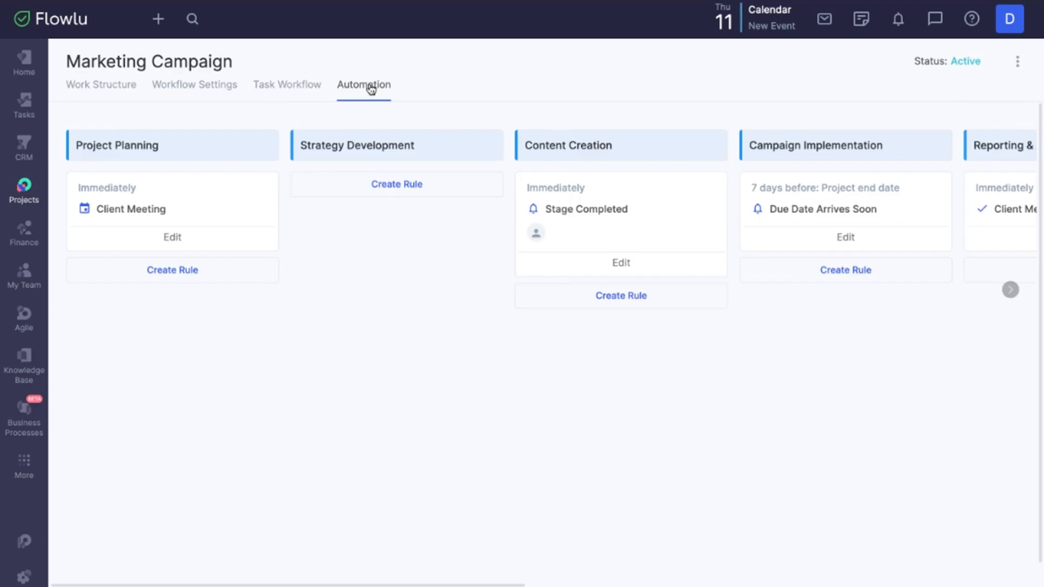
pyautogui.moveTo(374, 274)
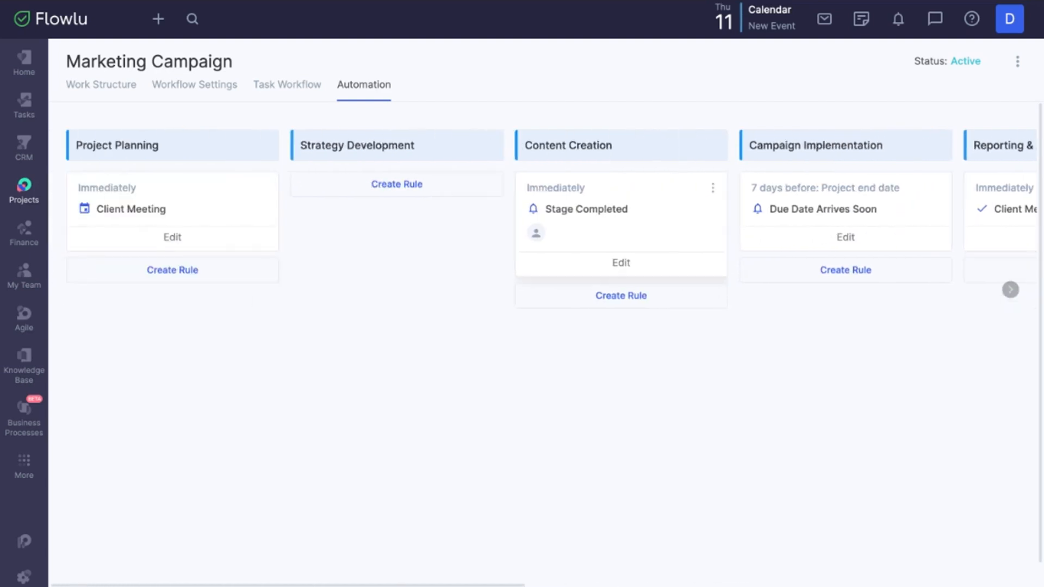
pyautogui.moveTo(679, 235)
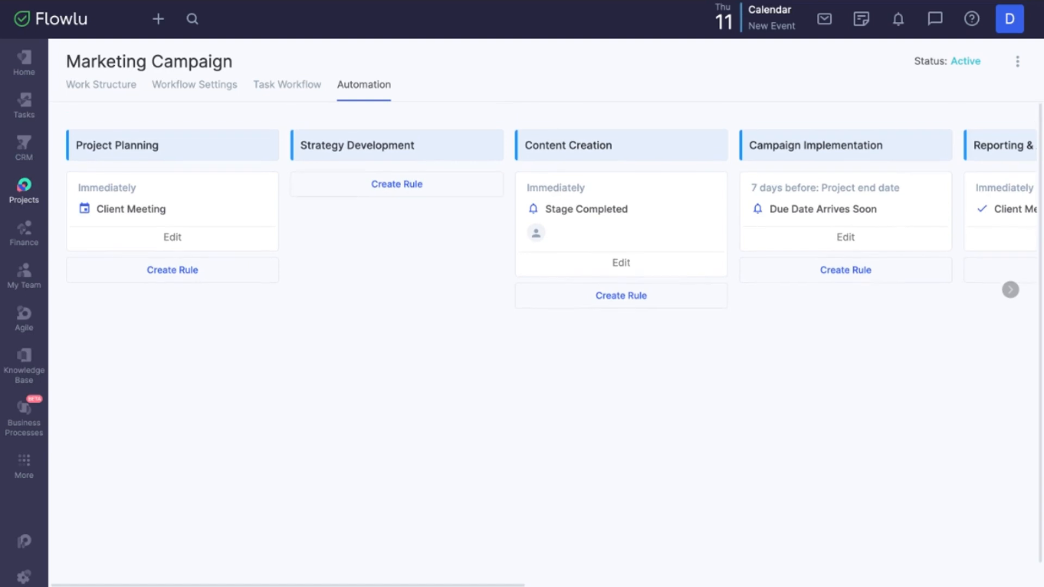
# Check the workflow status dropdown, keep it Active, and head to the Projects section
pyautogui.click(965, 61)
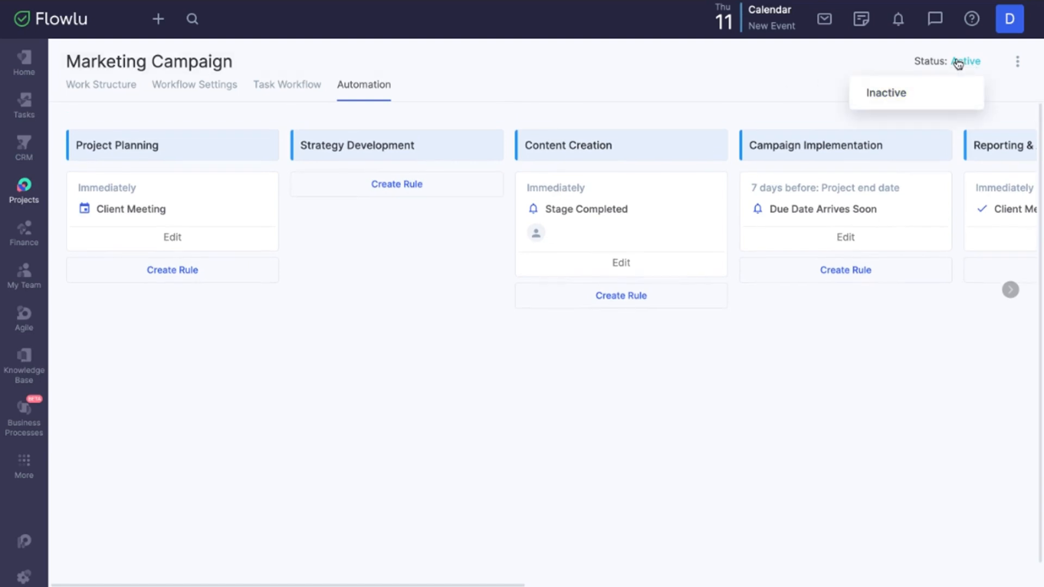
pyautogui.click(966, 61)
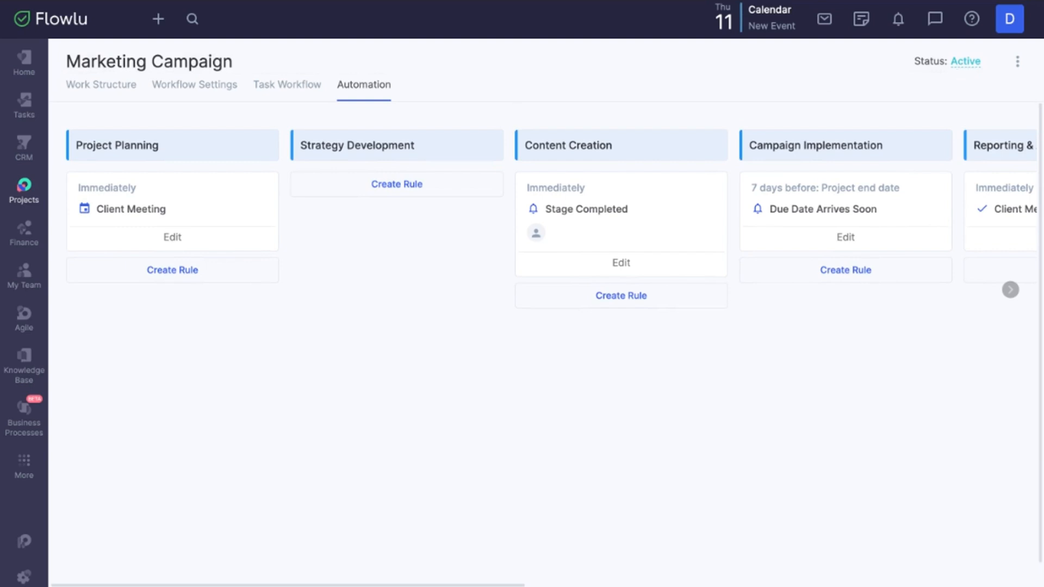
pyautogui.moveTo(638, 138)
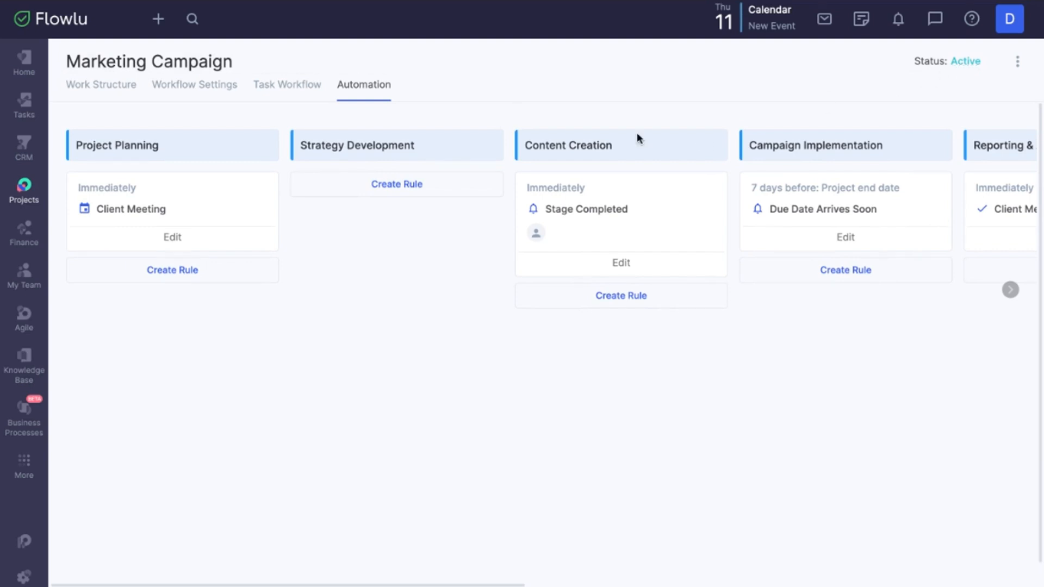
pyautogui.click(23, 191)
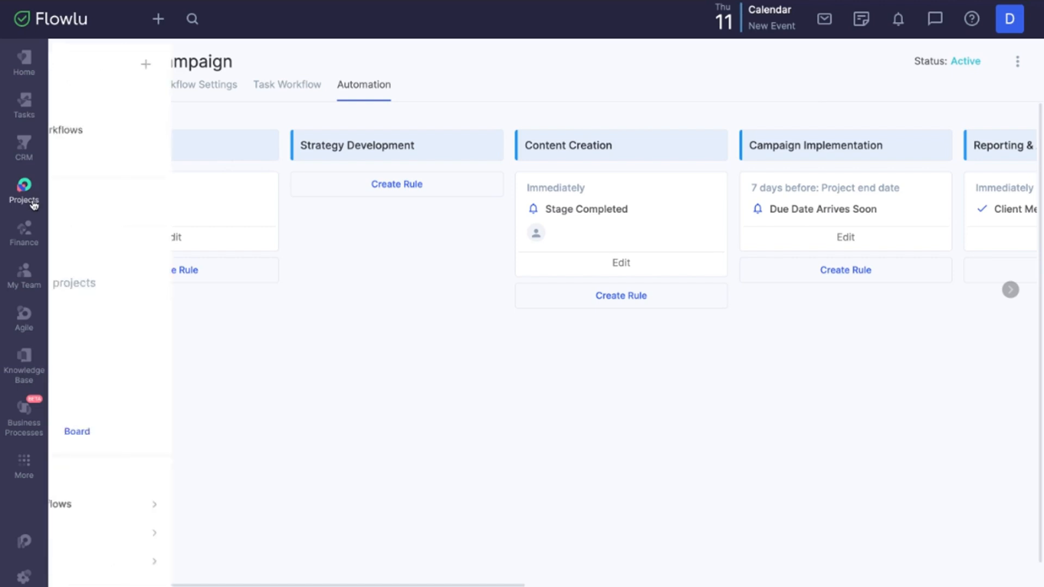
# Show Projects by workflows and start a new project on the Marketing Campaign for ZXY board
pyautogui.click(23, 193)
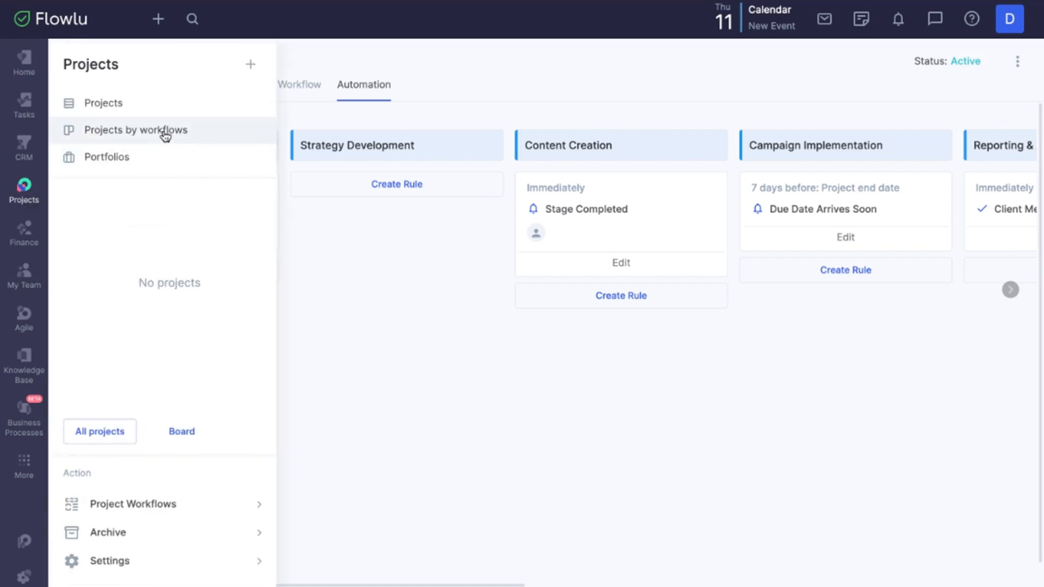
pyautogui.click(137, 130)
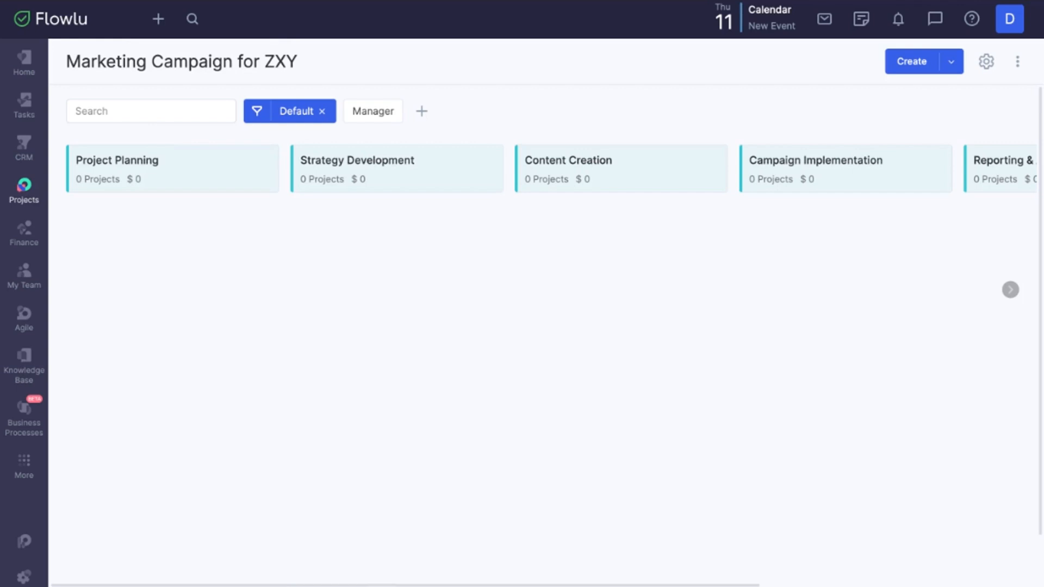
pyautogui.moveTo(896, 73)
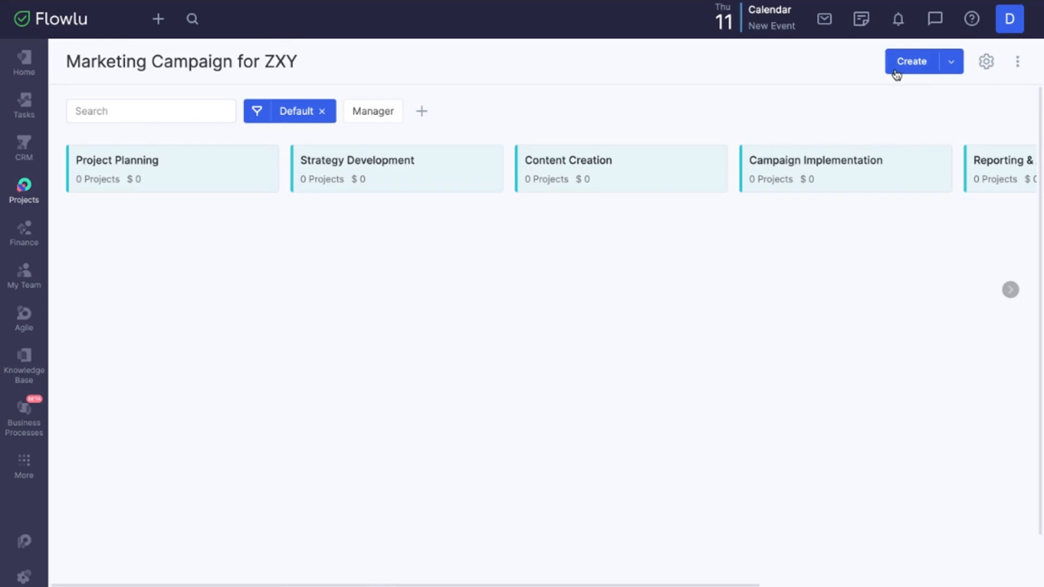
pyautogui.click(912, 61)
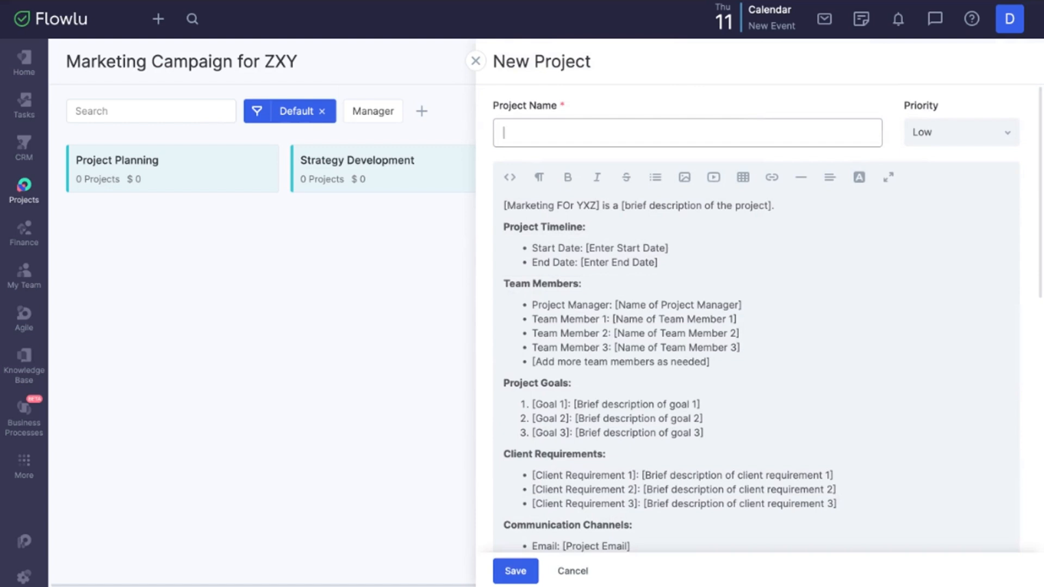
pyautogui.moveTo(563, 133)
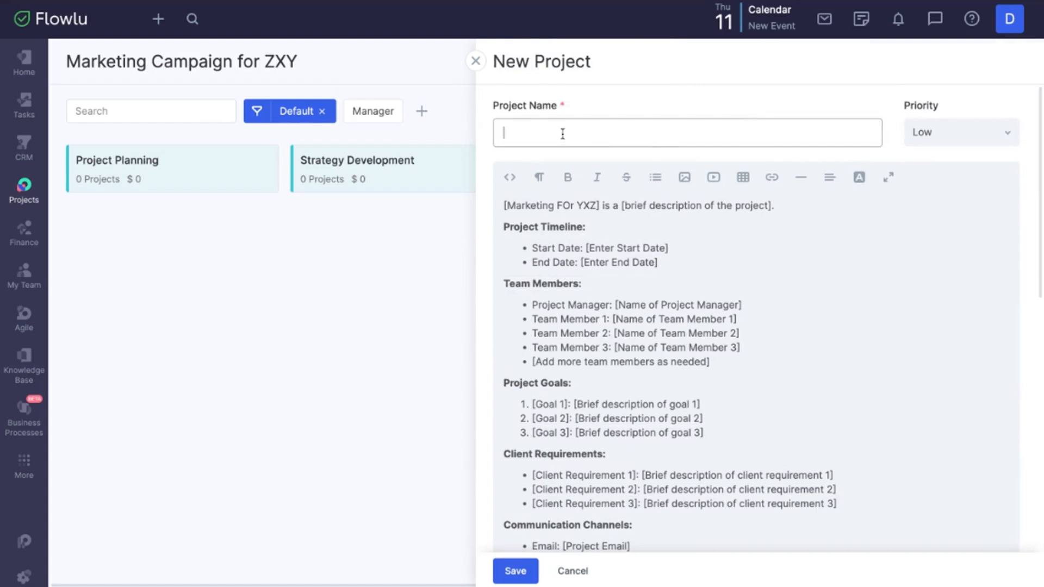
# Name the new project 'Marketing For YXZ' and review its 90-day dates and options
pyautogui.write('Marketing For')
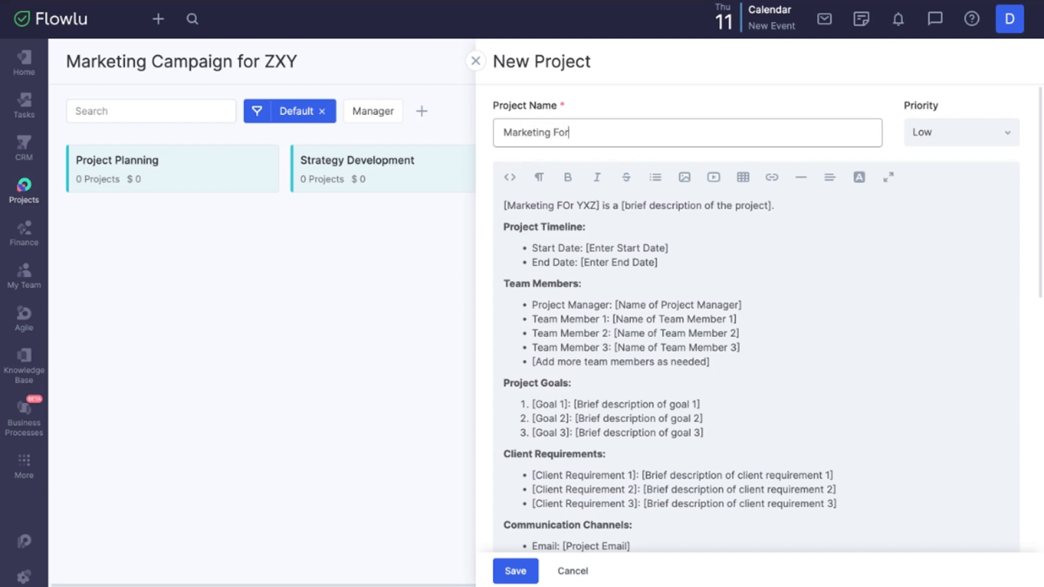
pyautogui.write('YX')
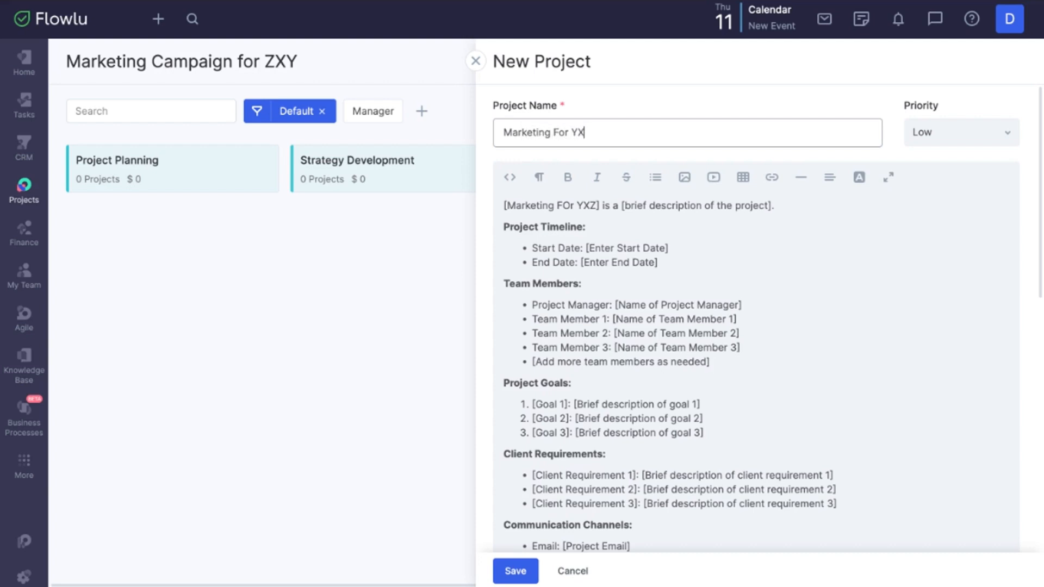
pyautogui.scroll(-3)
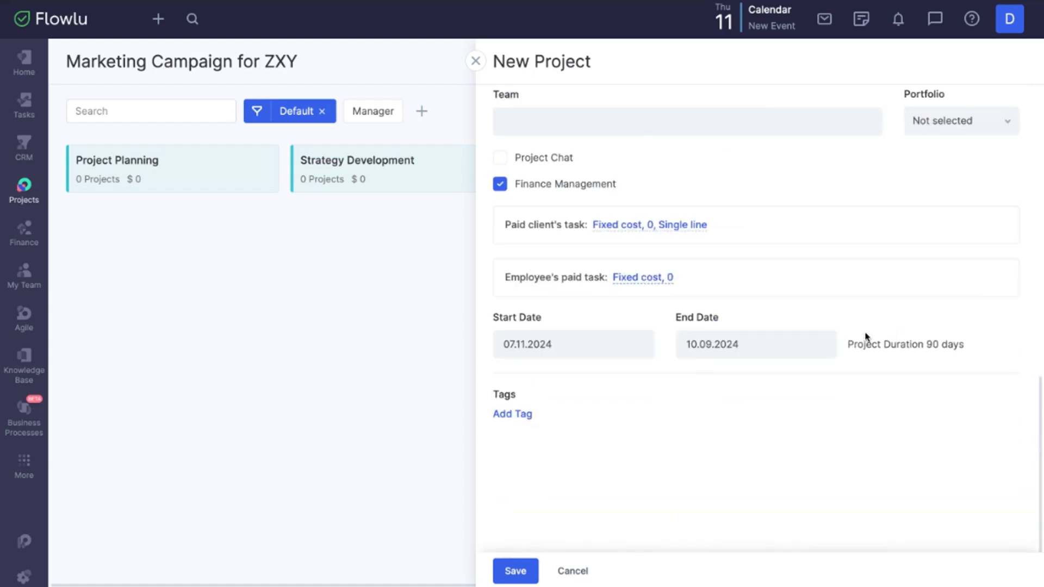
pyautogui.moveTo(726, 569)
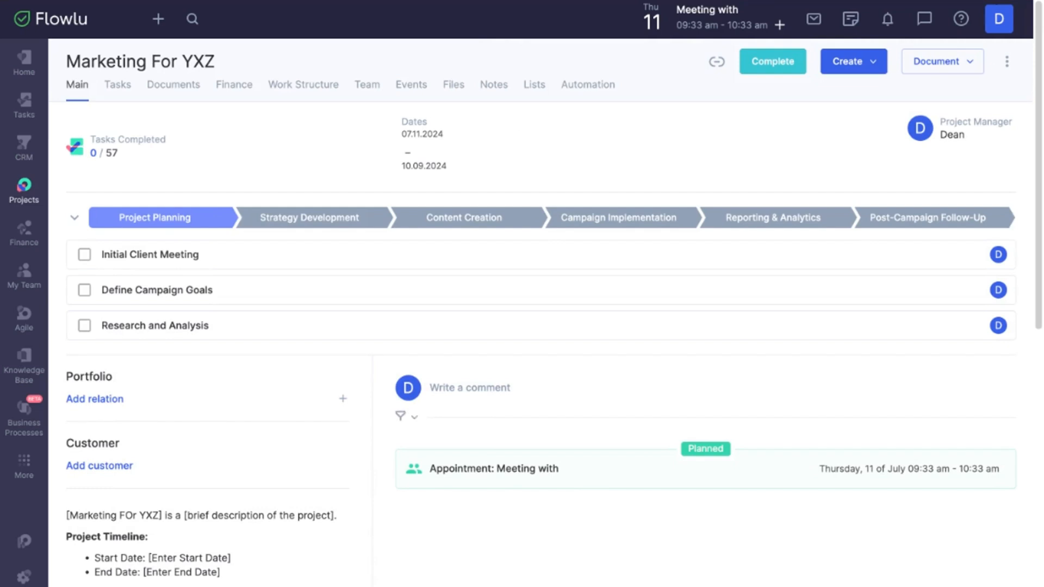
pyautogui.click(304, 85)
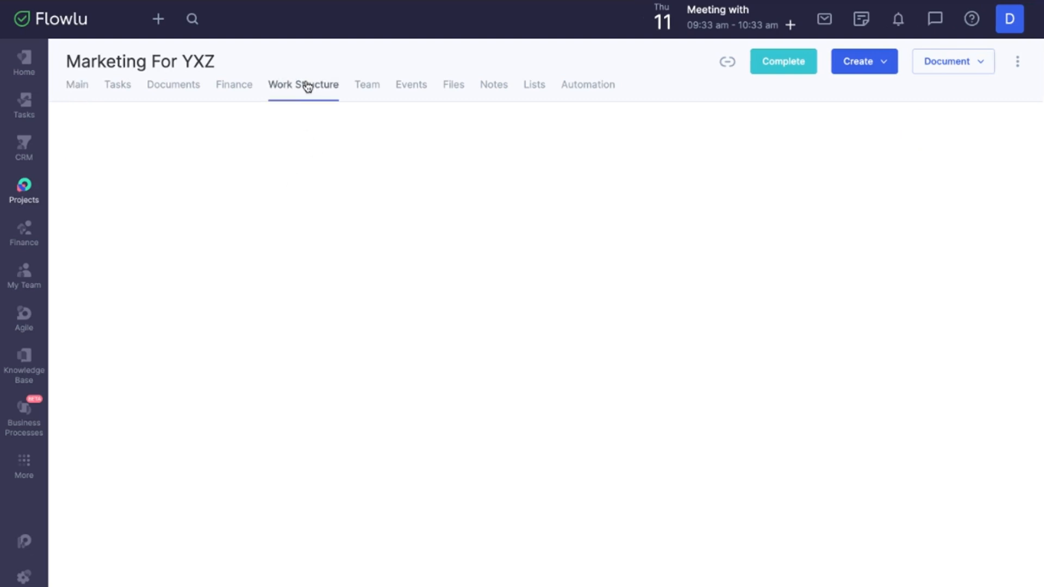
pyautogui.click(303, 85)
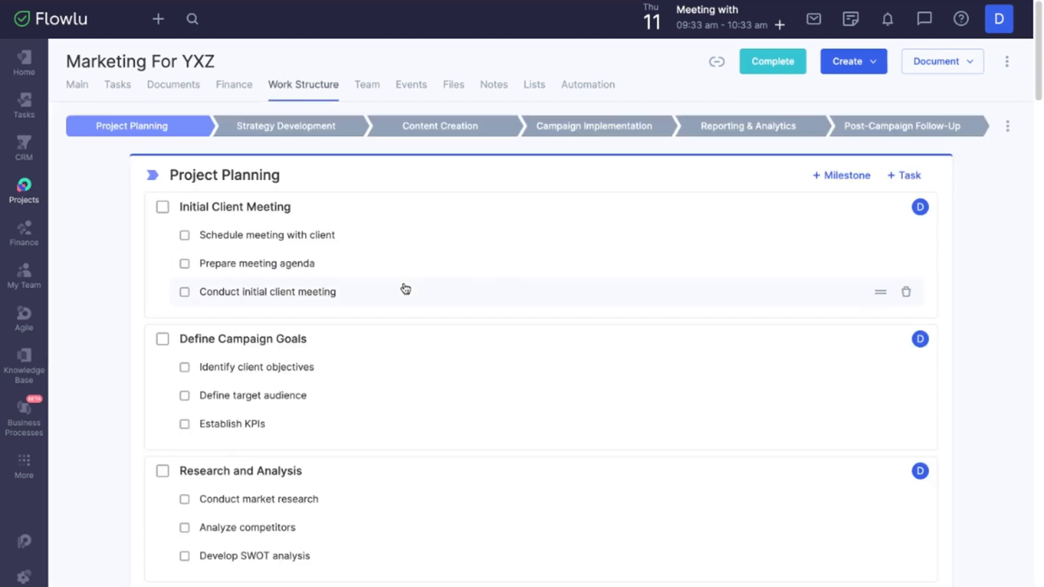
pyautogui.scroll(-3)
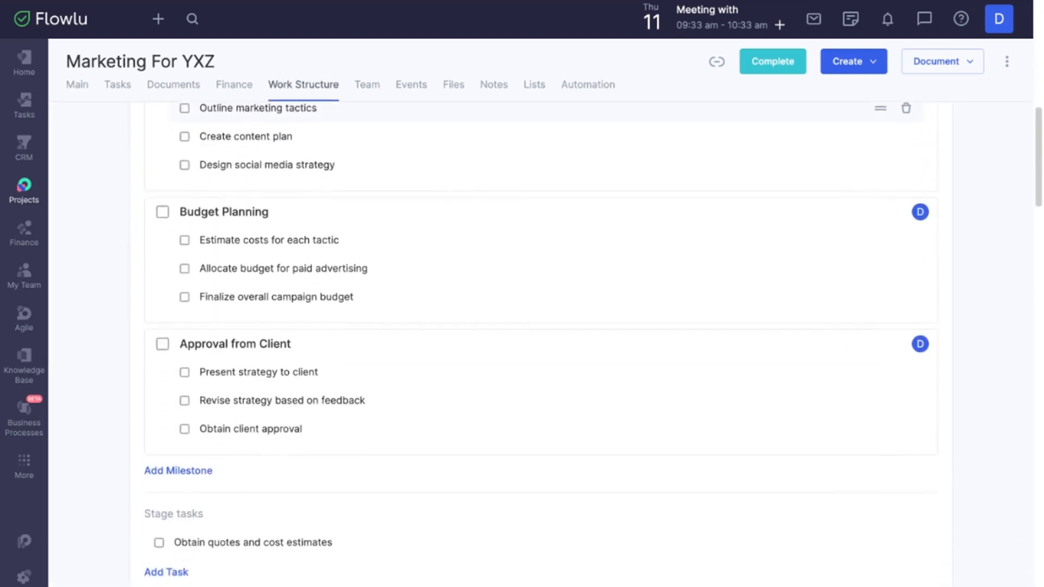
pyautogui.scroll(-3)
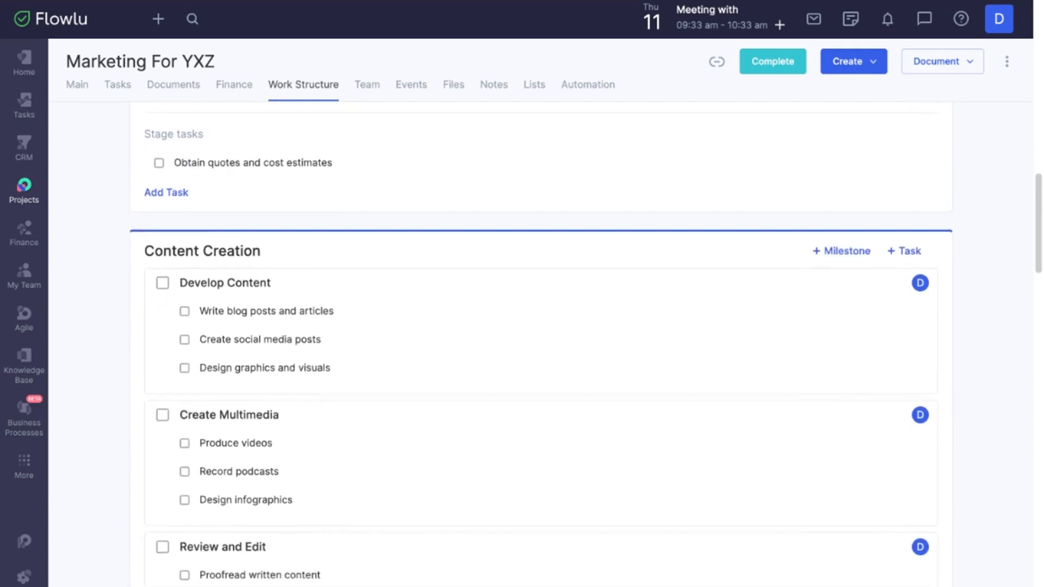
pyautogui.scroll(-3)
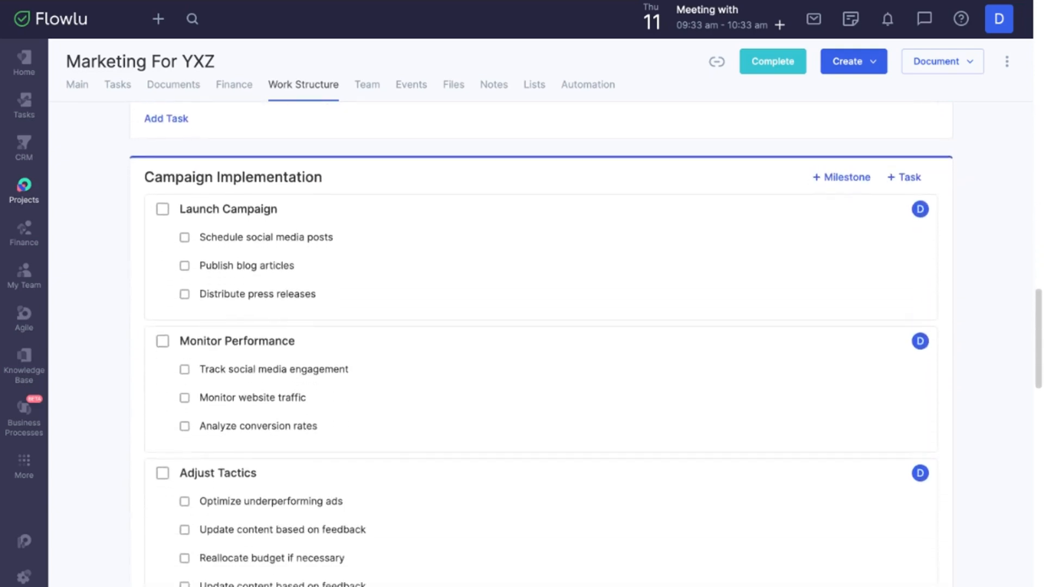
pyautogui.scroll(-3)
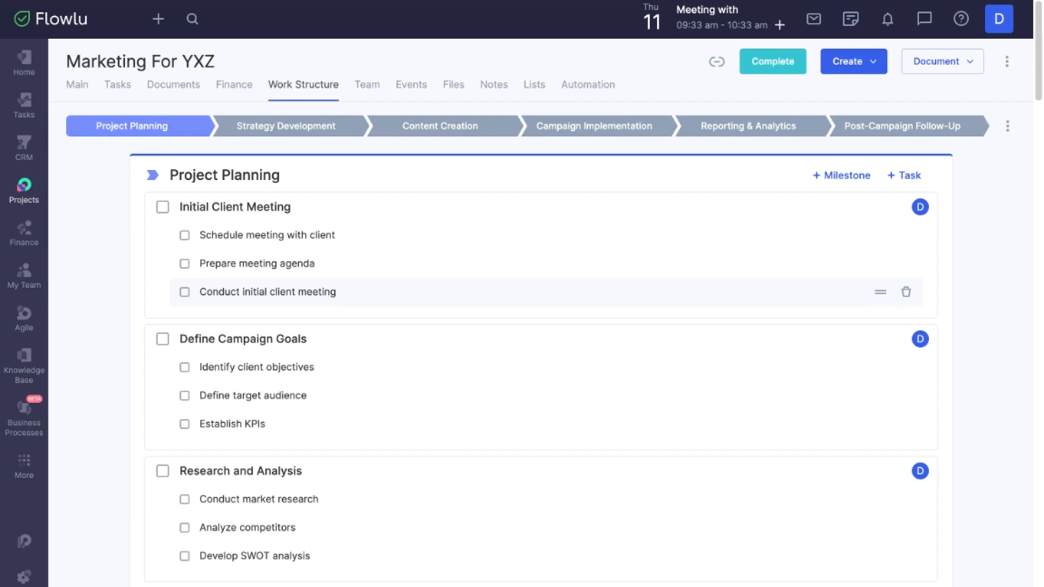
pyautogui.moveTo(117, 85)
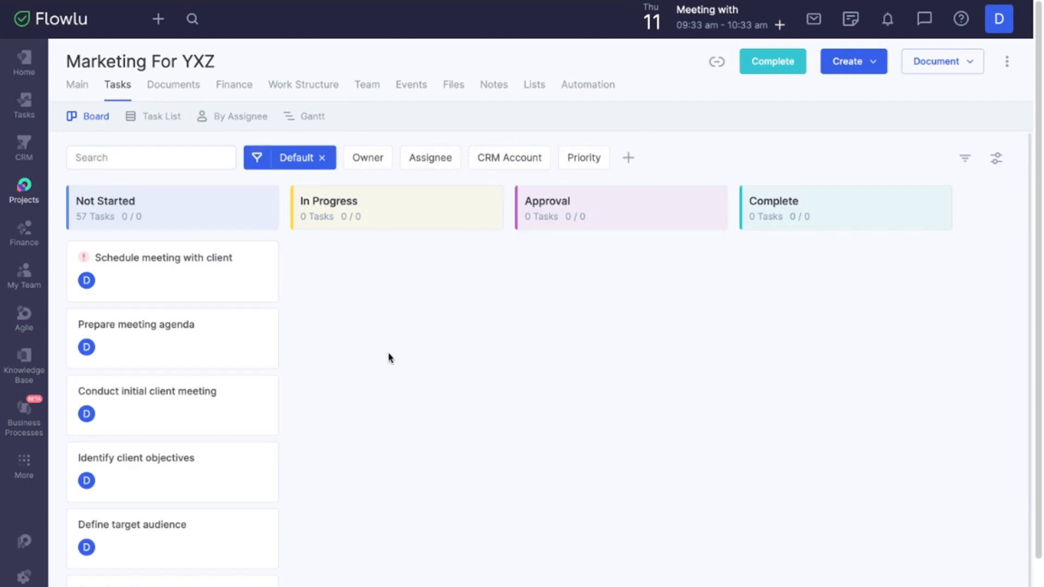
pyautogui.moveTo(330, 387)
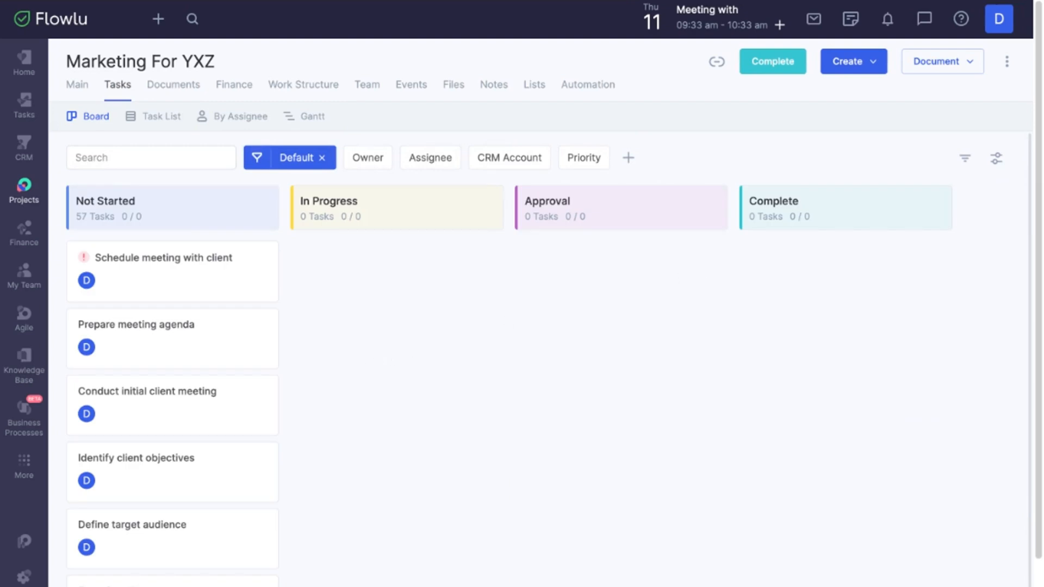
# Group the Tasks board by project stage and scroll the Not Started column of 57 tasks
pyautogui.click(996, 158)
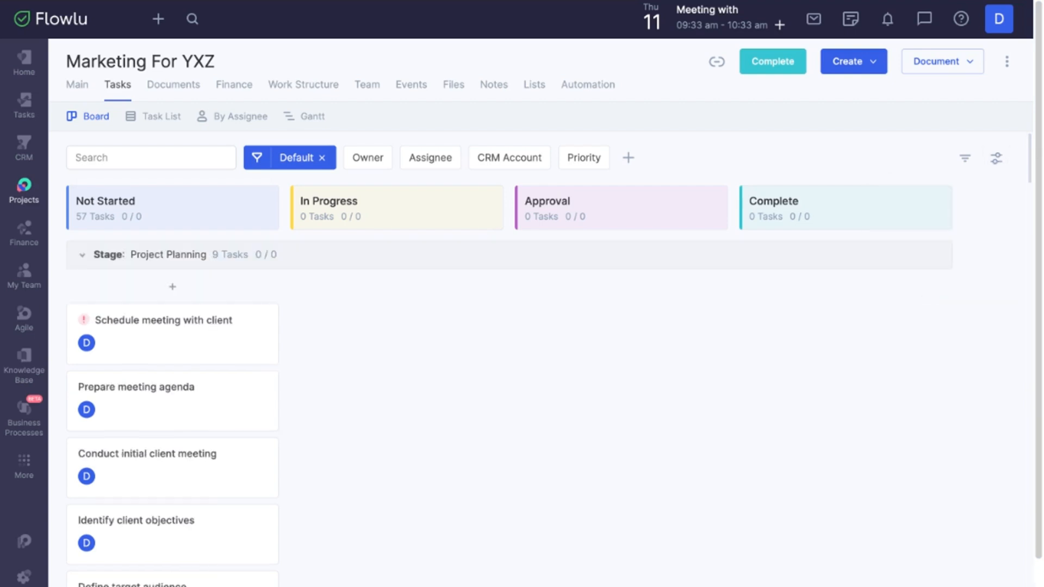
pyautogui.moveTo(548, 268)
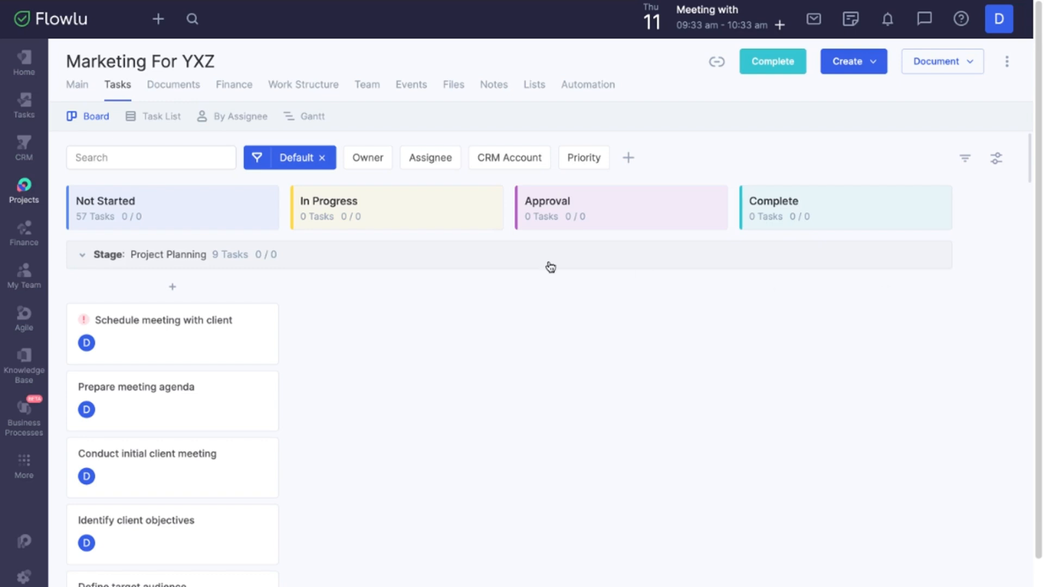
pyautogui.scroll(-3)
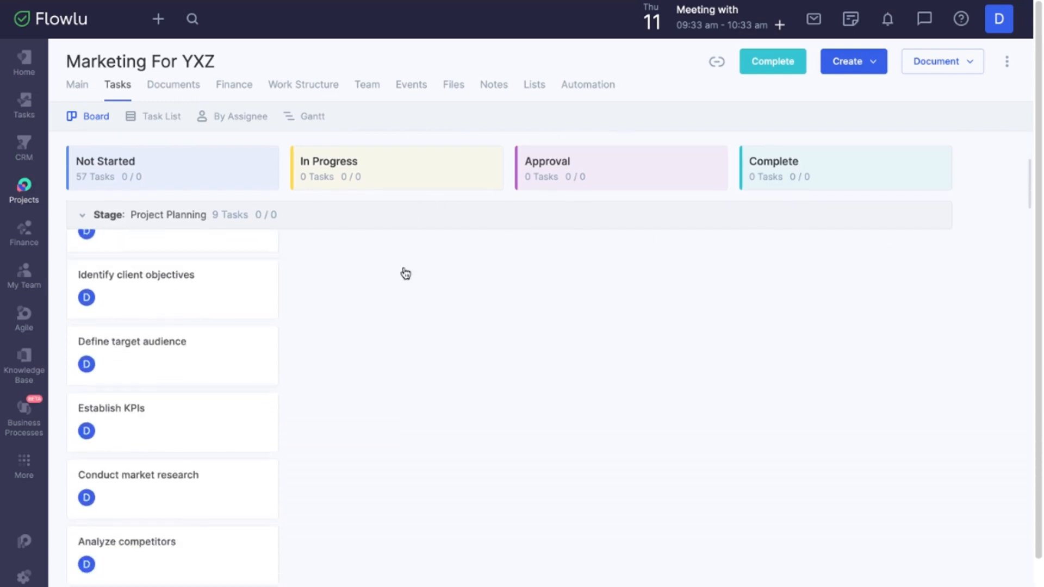
pyautogui.scroll(-3)
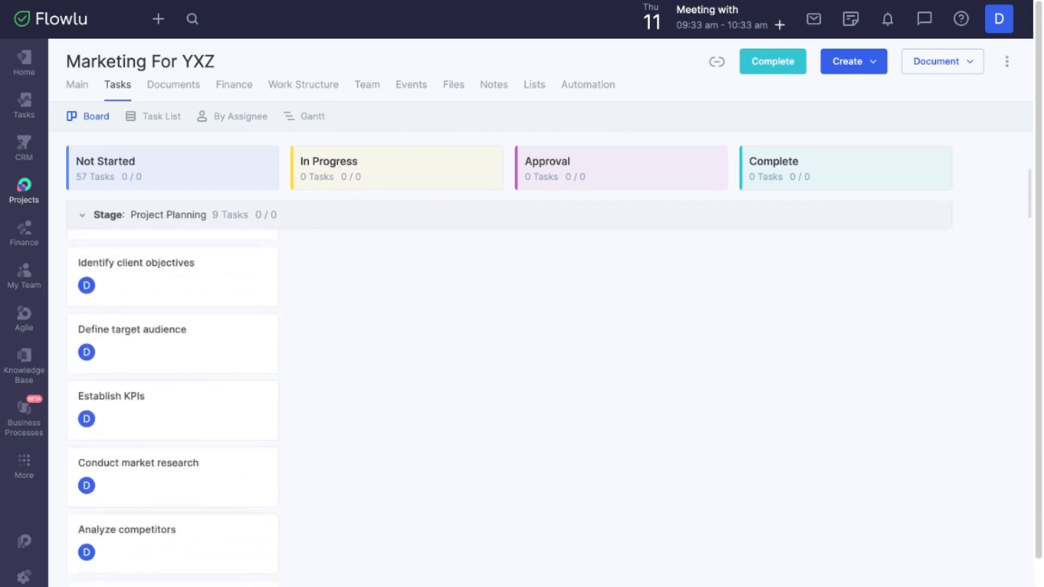
pyautogui.click(160, 116)
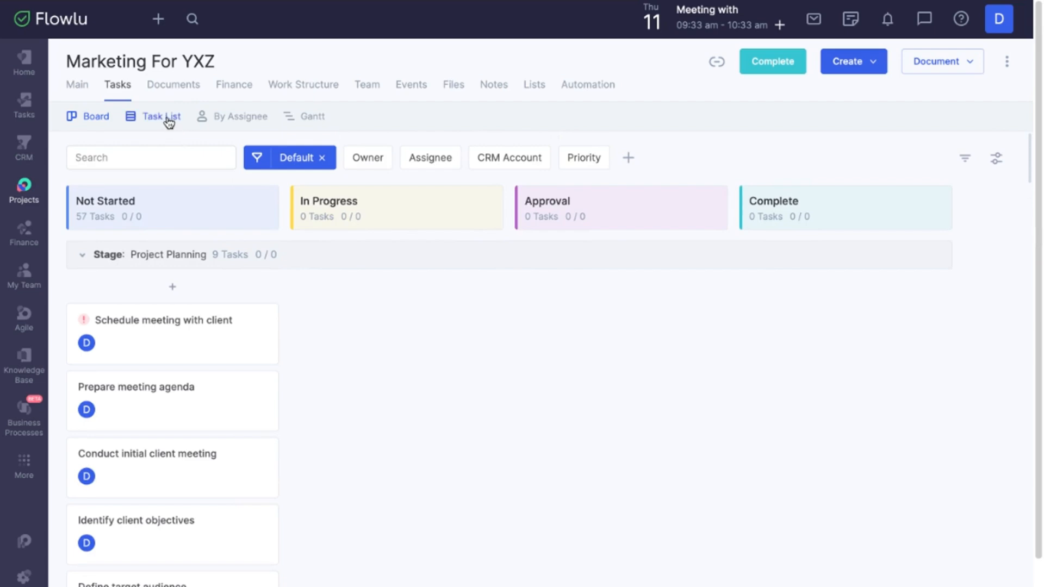
# Review the Task List and Main overview (0 of 57 done), then go to project Automation
pyautogui.click(160, 116)
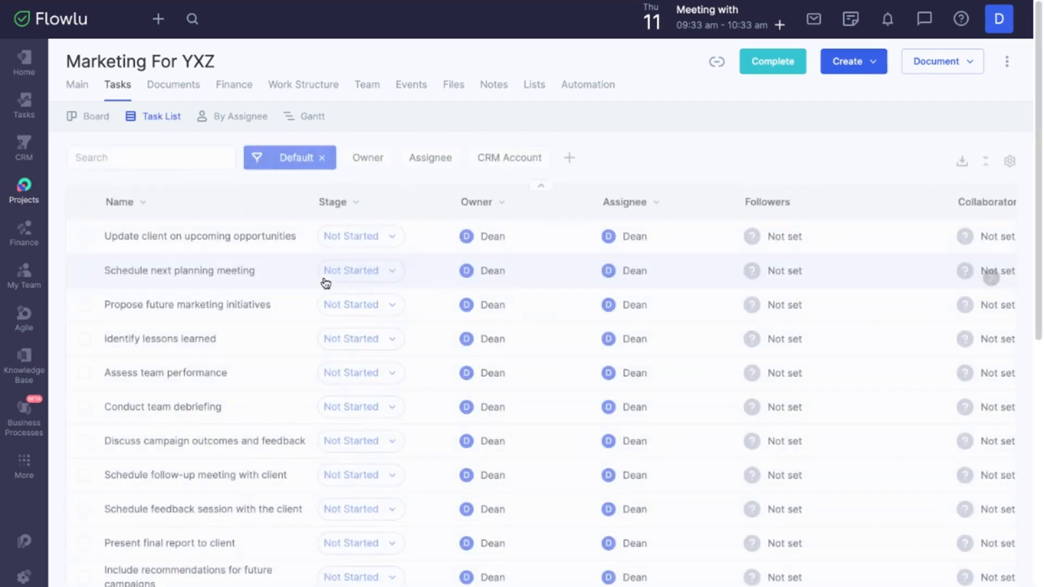
pyautogui.scroll(-3)
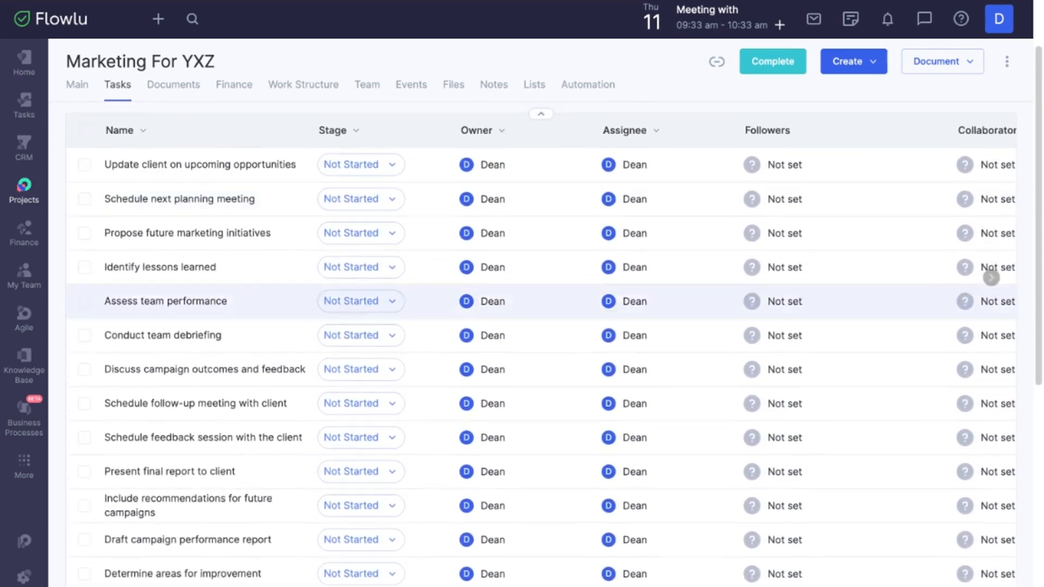
pyautogui.click(76, 85)
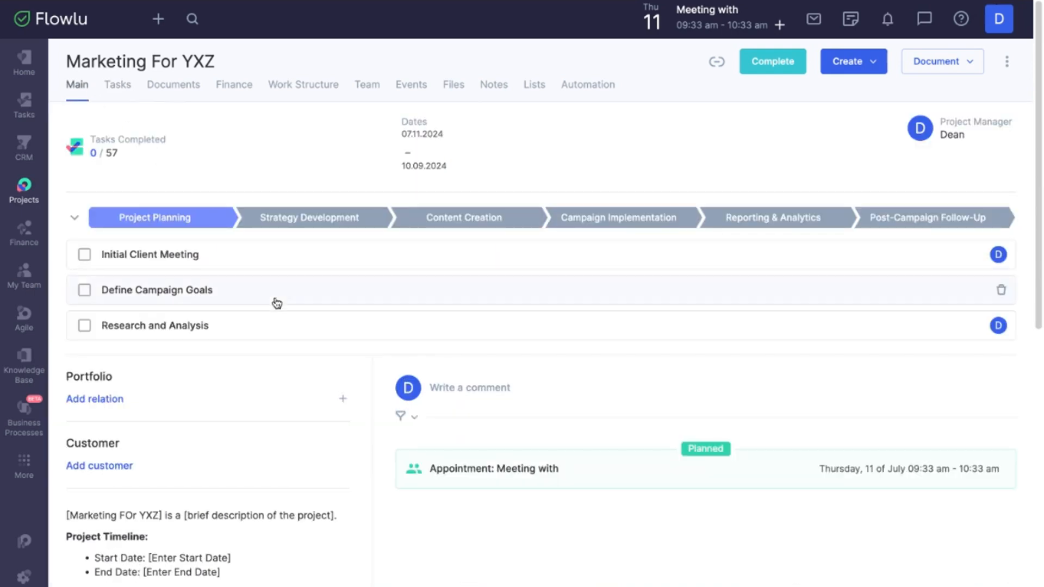
pyautogui.scroll(-3)
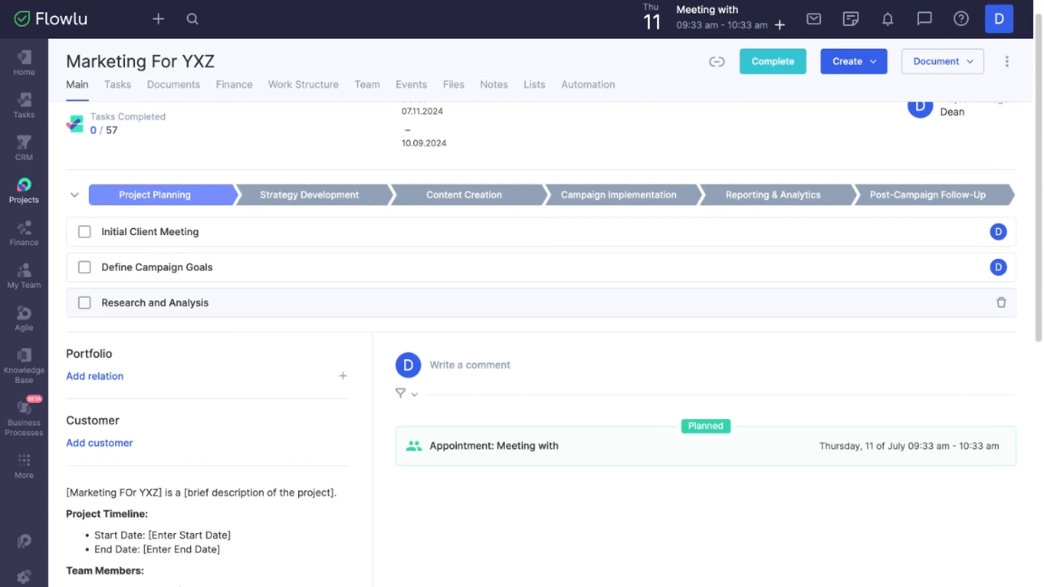
pyautogui.click(588, 85)
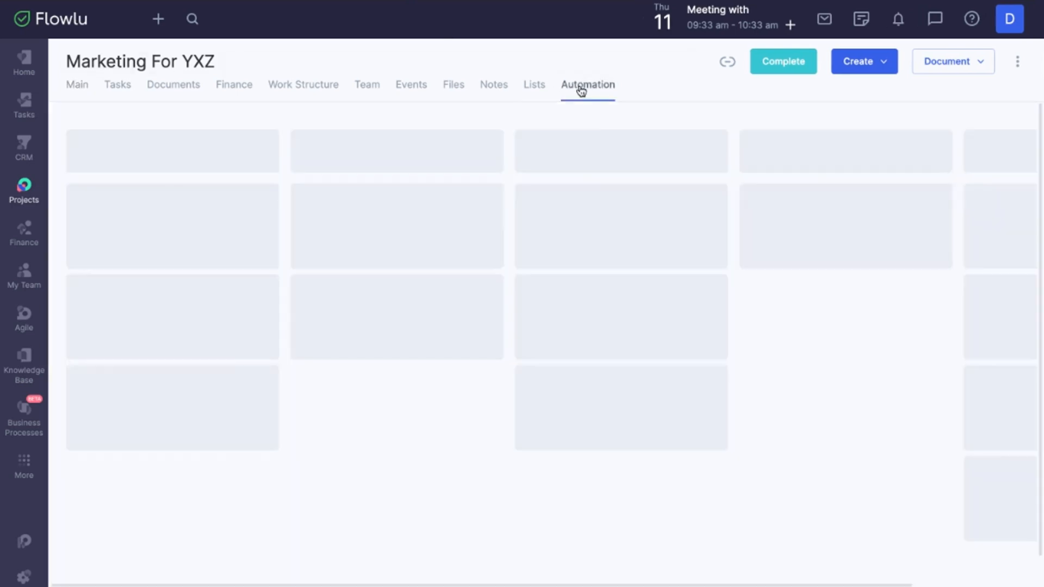
# Inspect the Client Meeting automation rule without changes and return to the task list
pyautogui.click(589, 85)
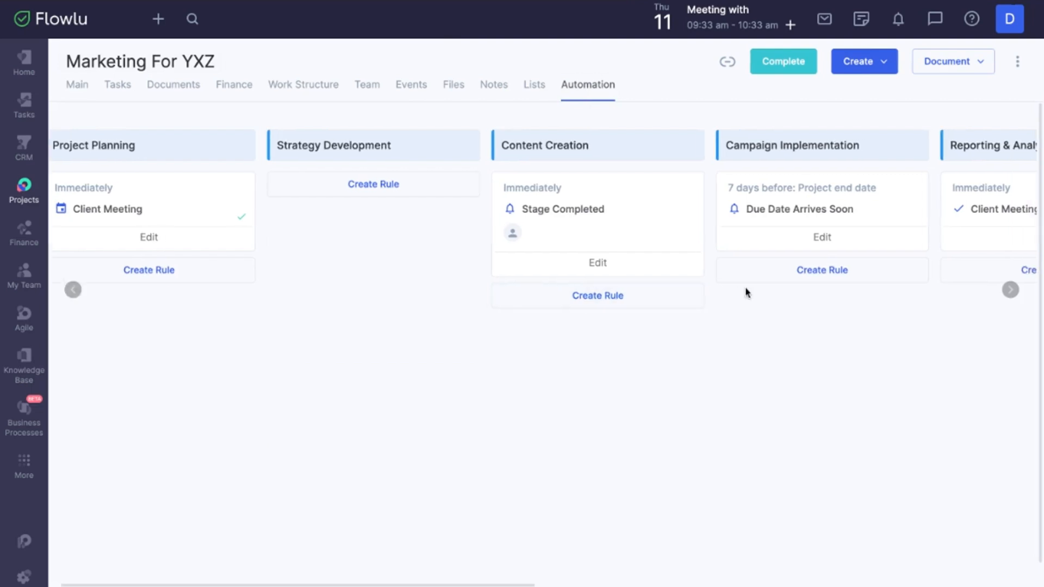
pyautogui.click(149, 238)
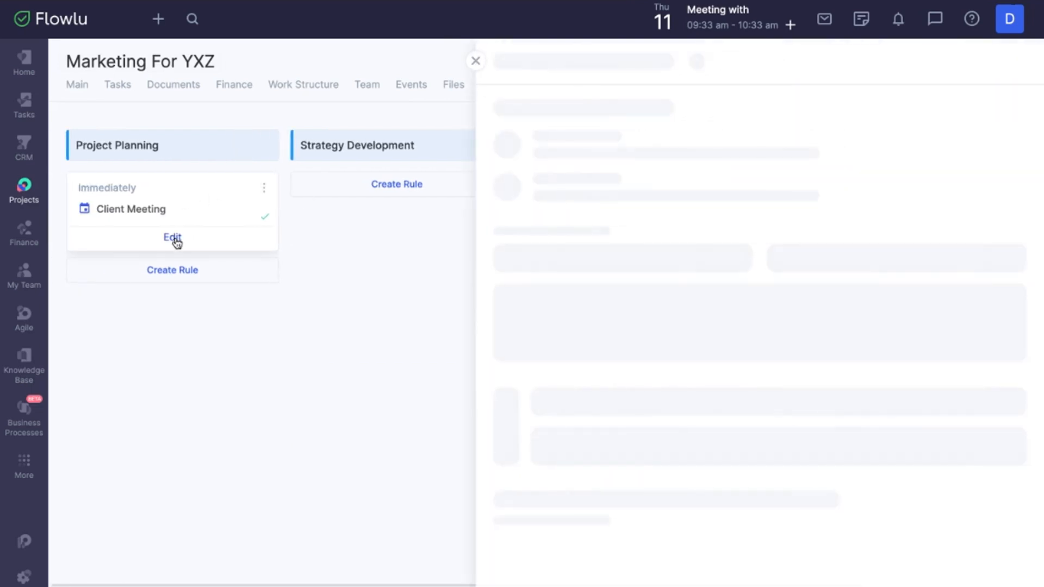
pyautogui.click(172, 238)
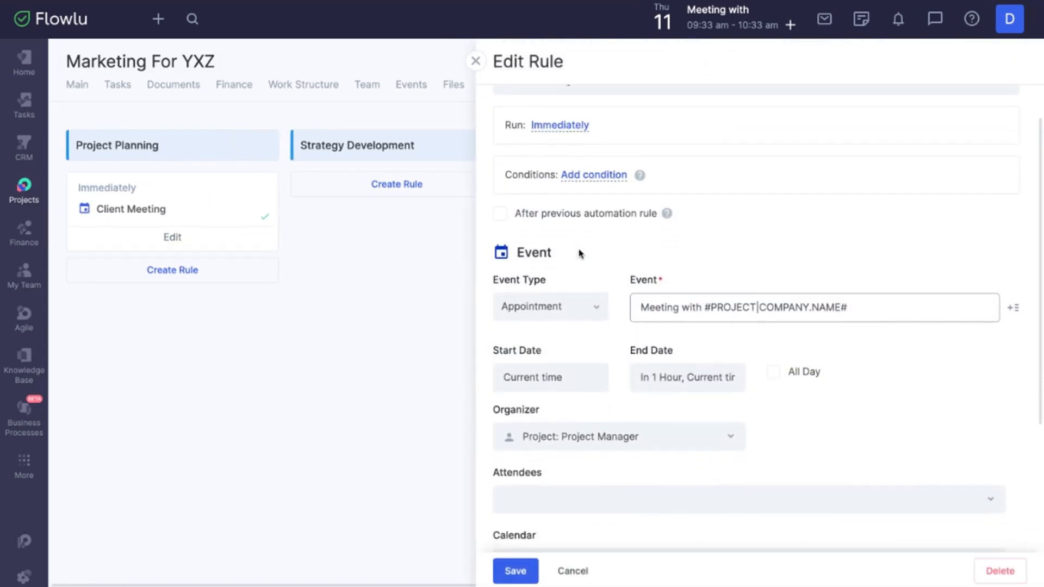
pyautogui.scroll(-3)
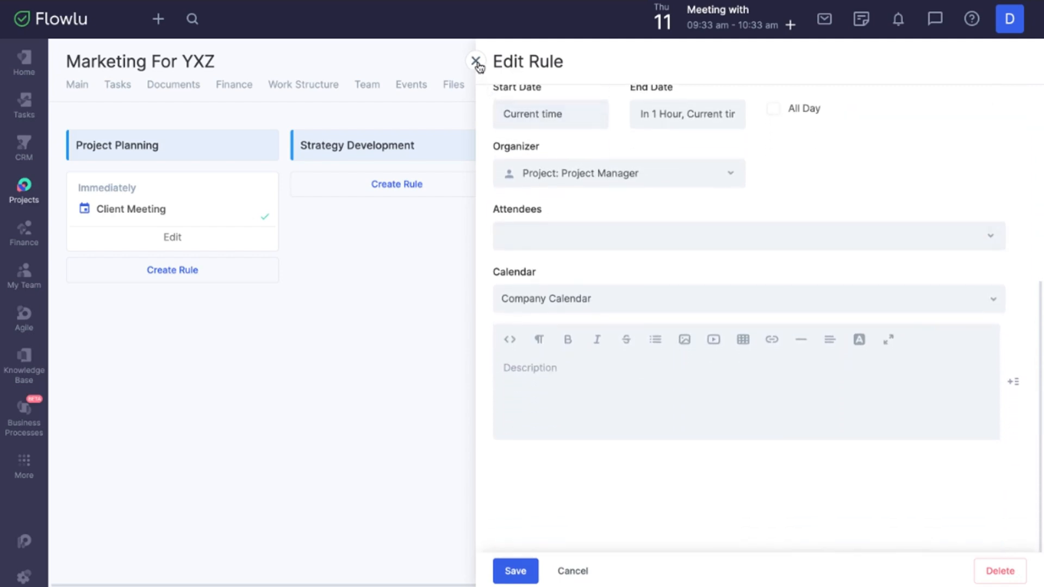
pyautogui.click(475, 62)
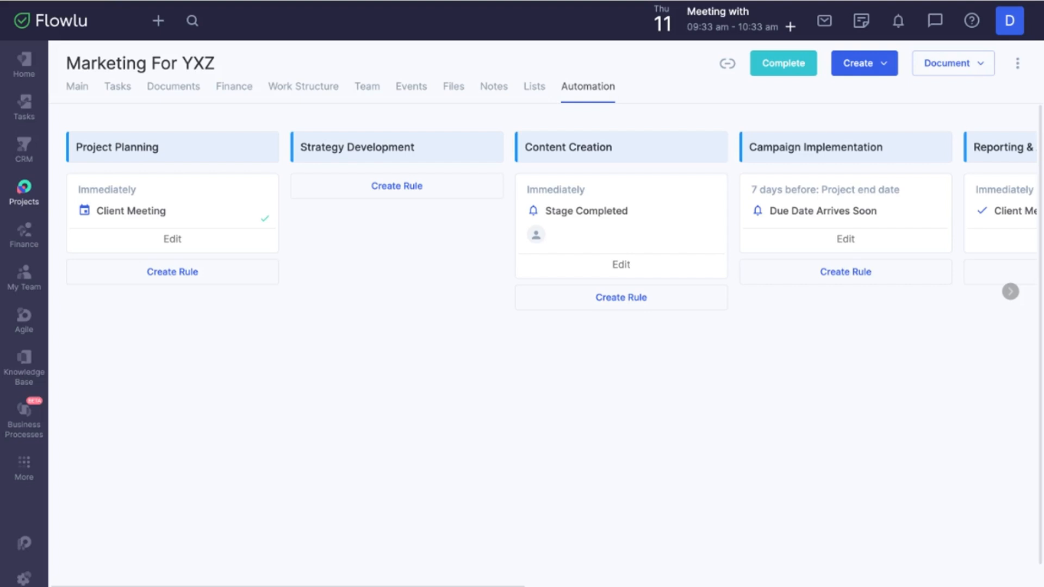
pyautogui.click(117, 87)
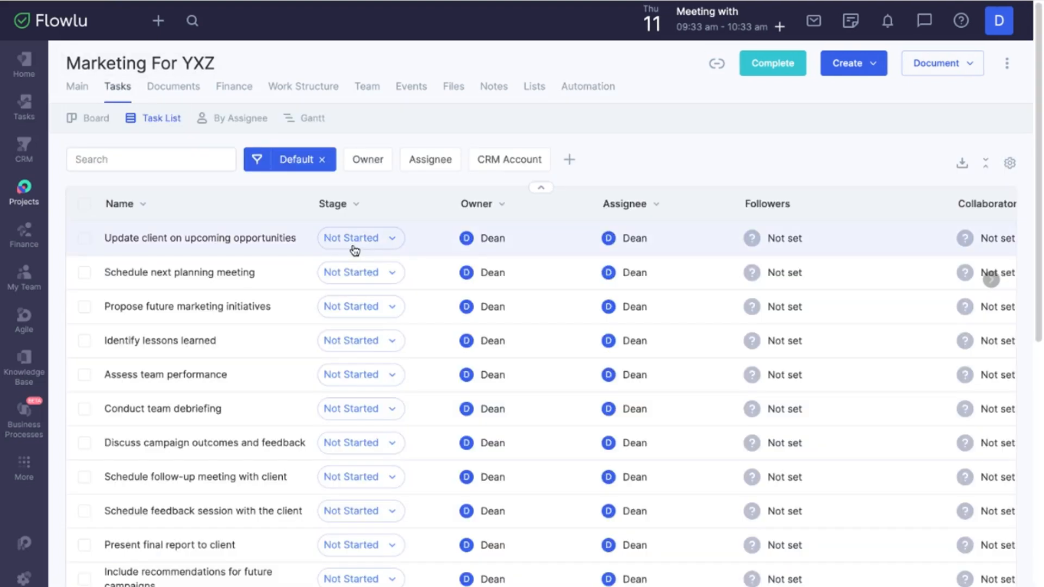
# From 'Update client on upcoming opportunities', show its Marketing Campaign task workflow
pyautogui.click(198, 238)
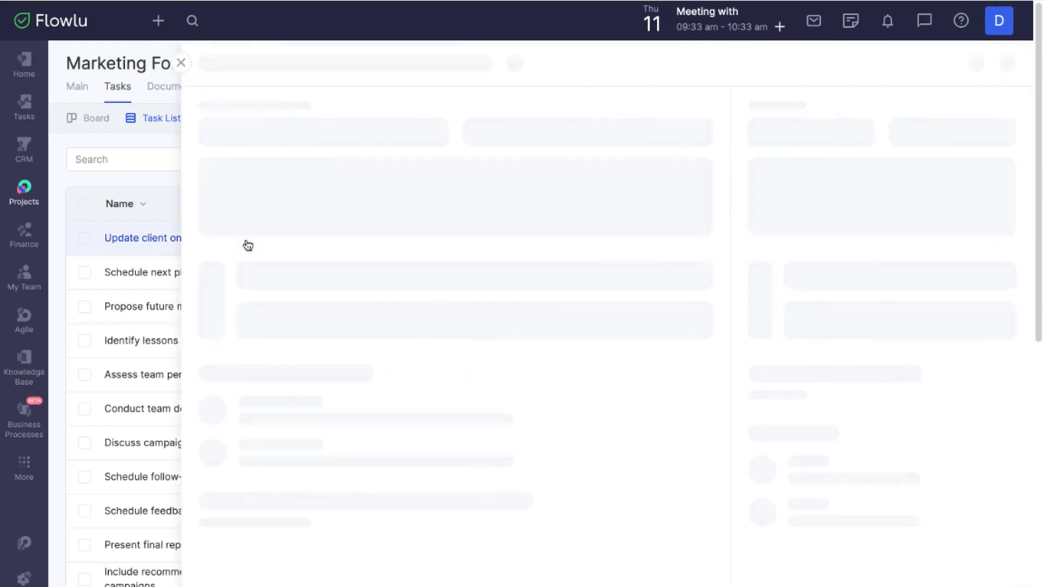
pyautogui.click(1007, 64)
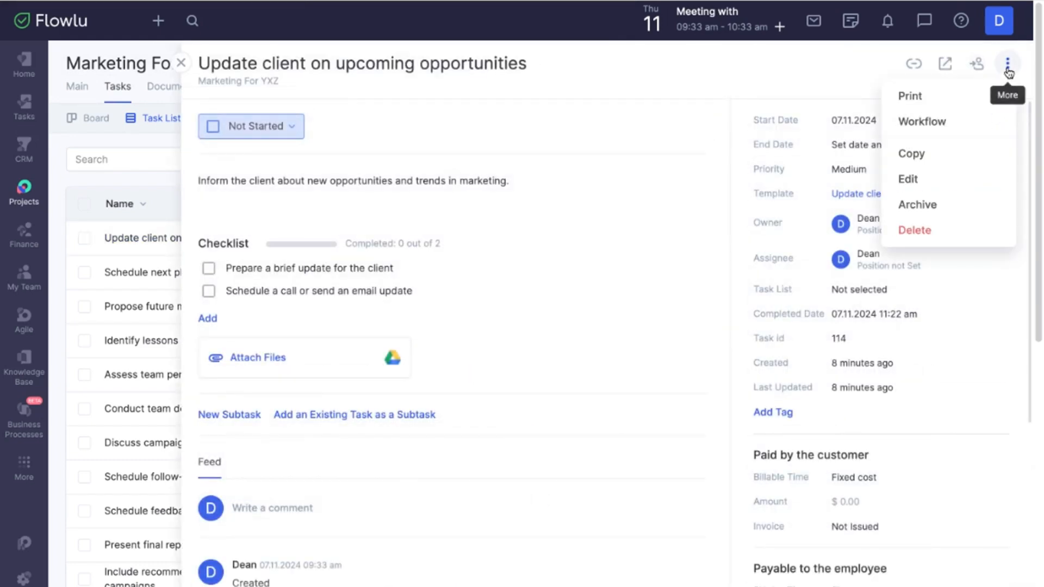
pyautogui.click(922, 122)
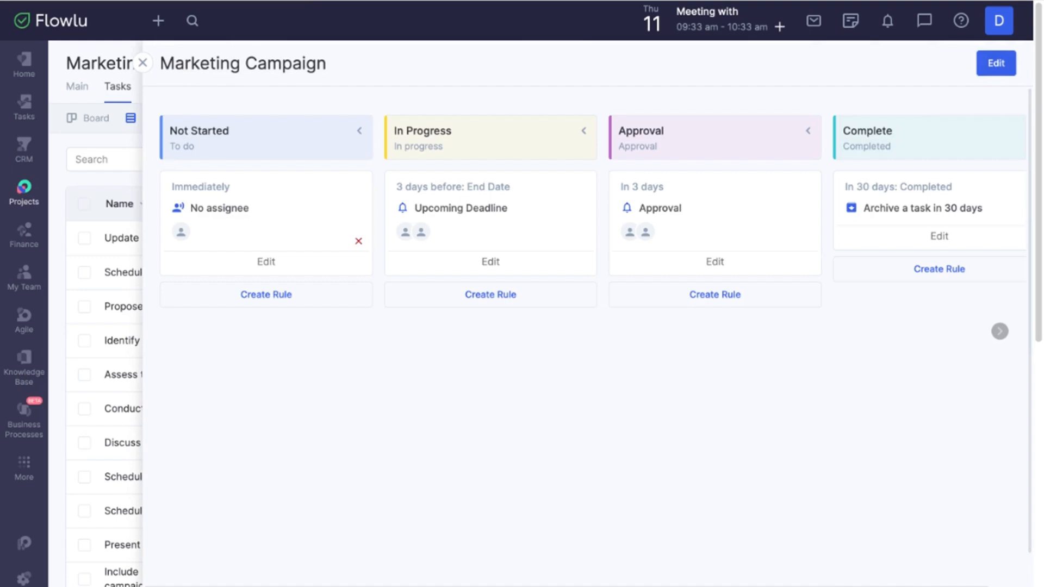
pyautogui.moveTo(848, 141)
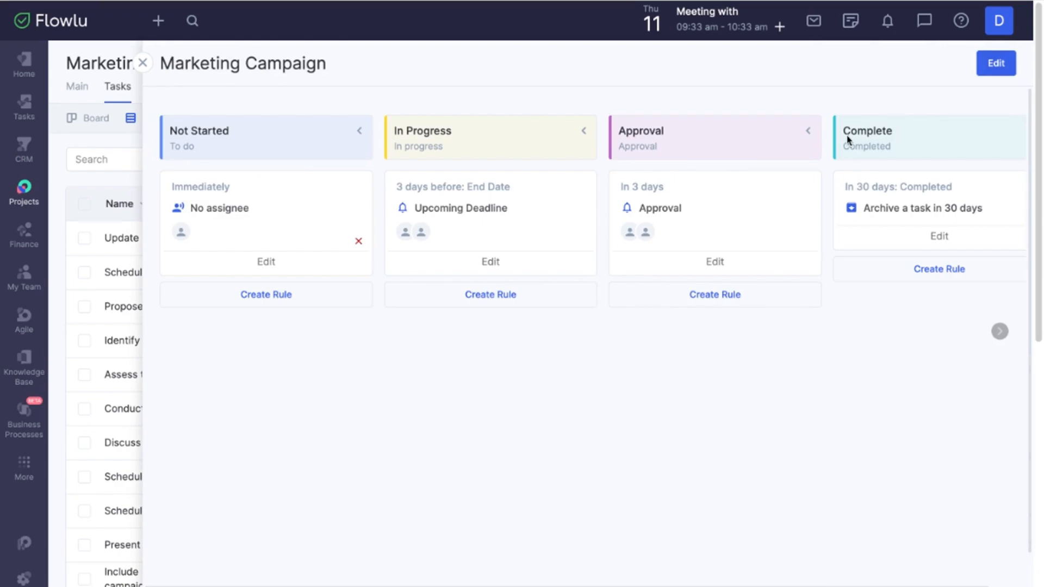